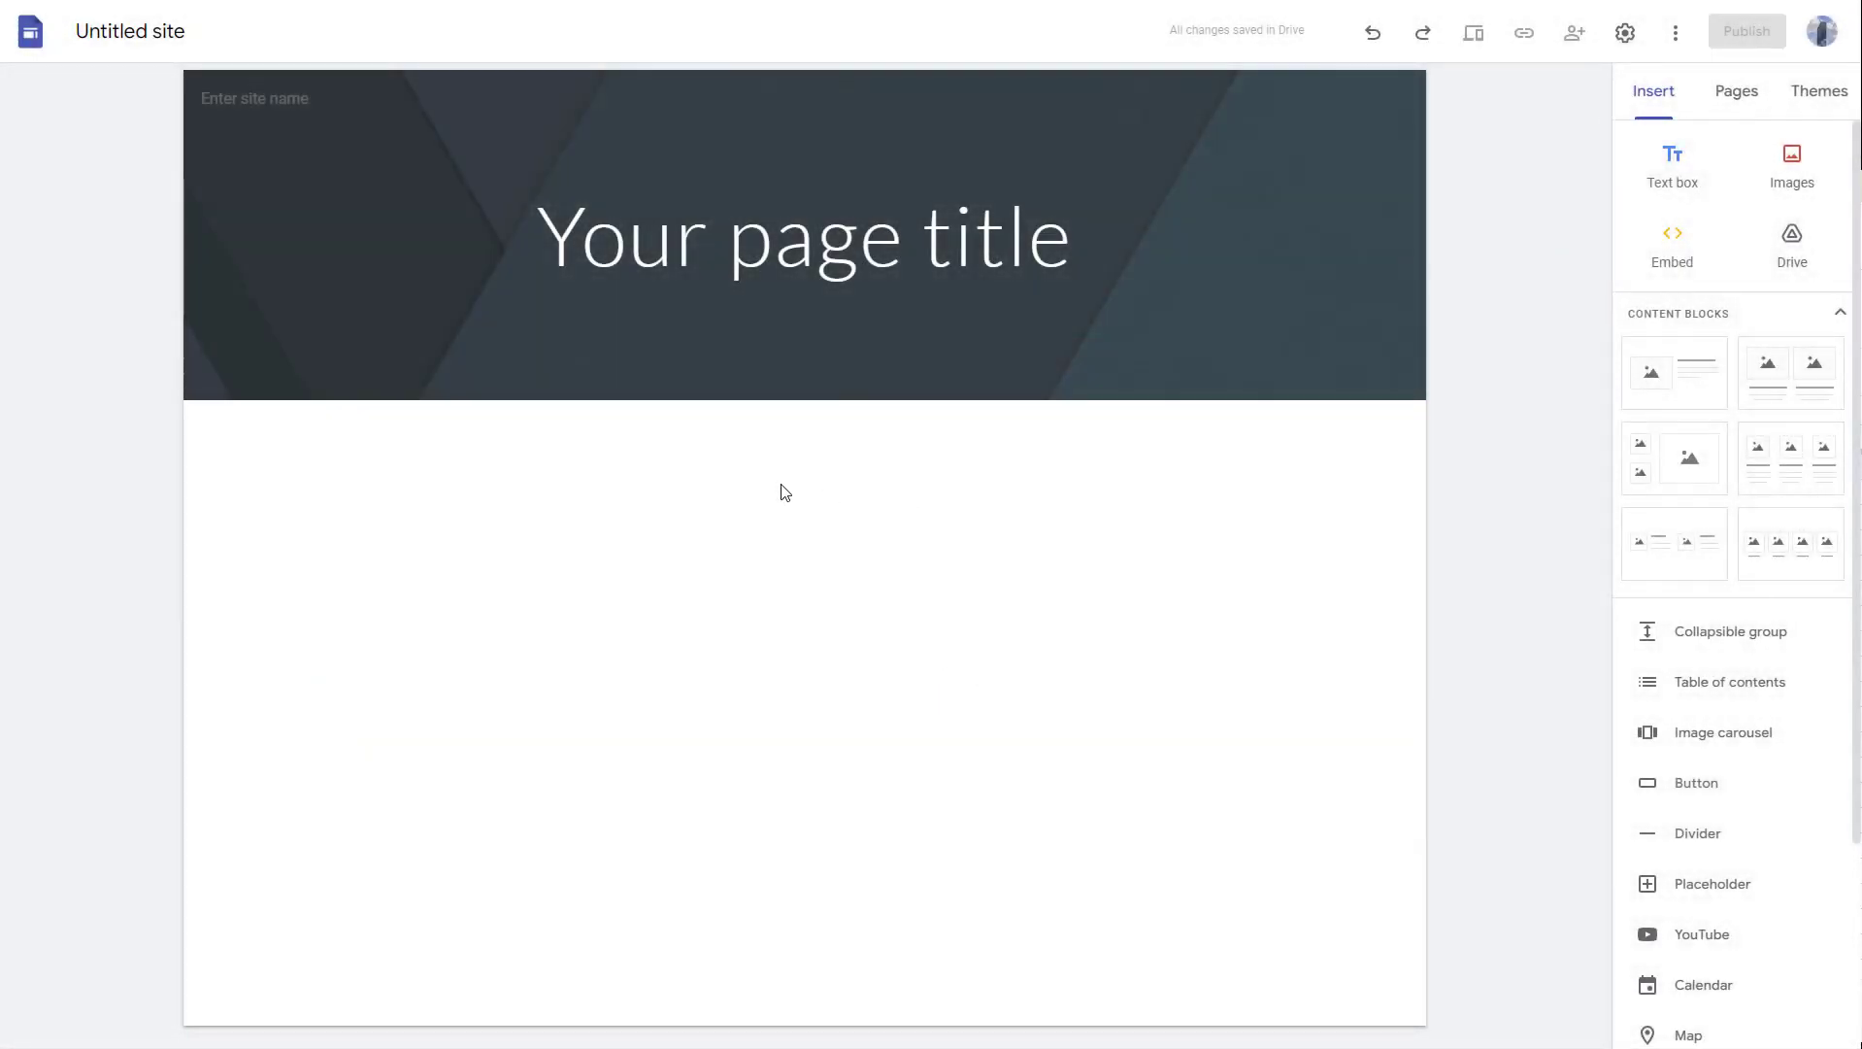
Try the Large banner header type, then settle on the full-page Cover type
click(297, 99)
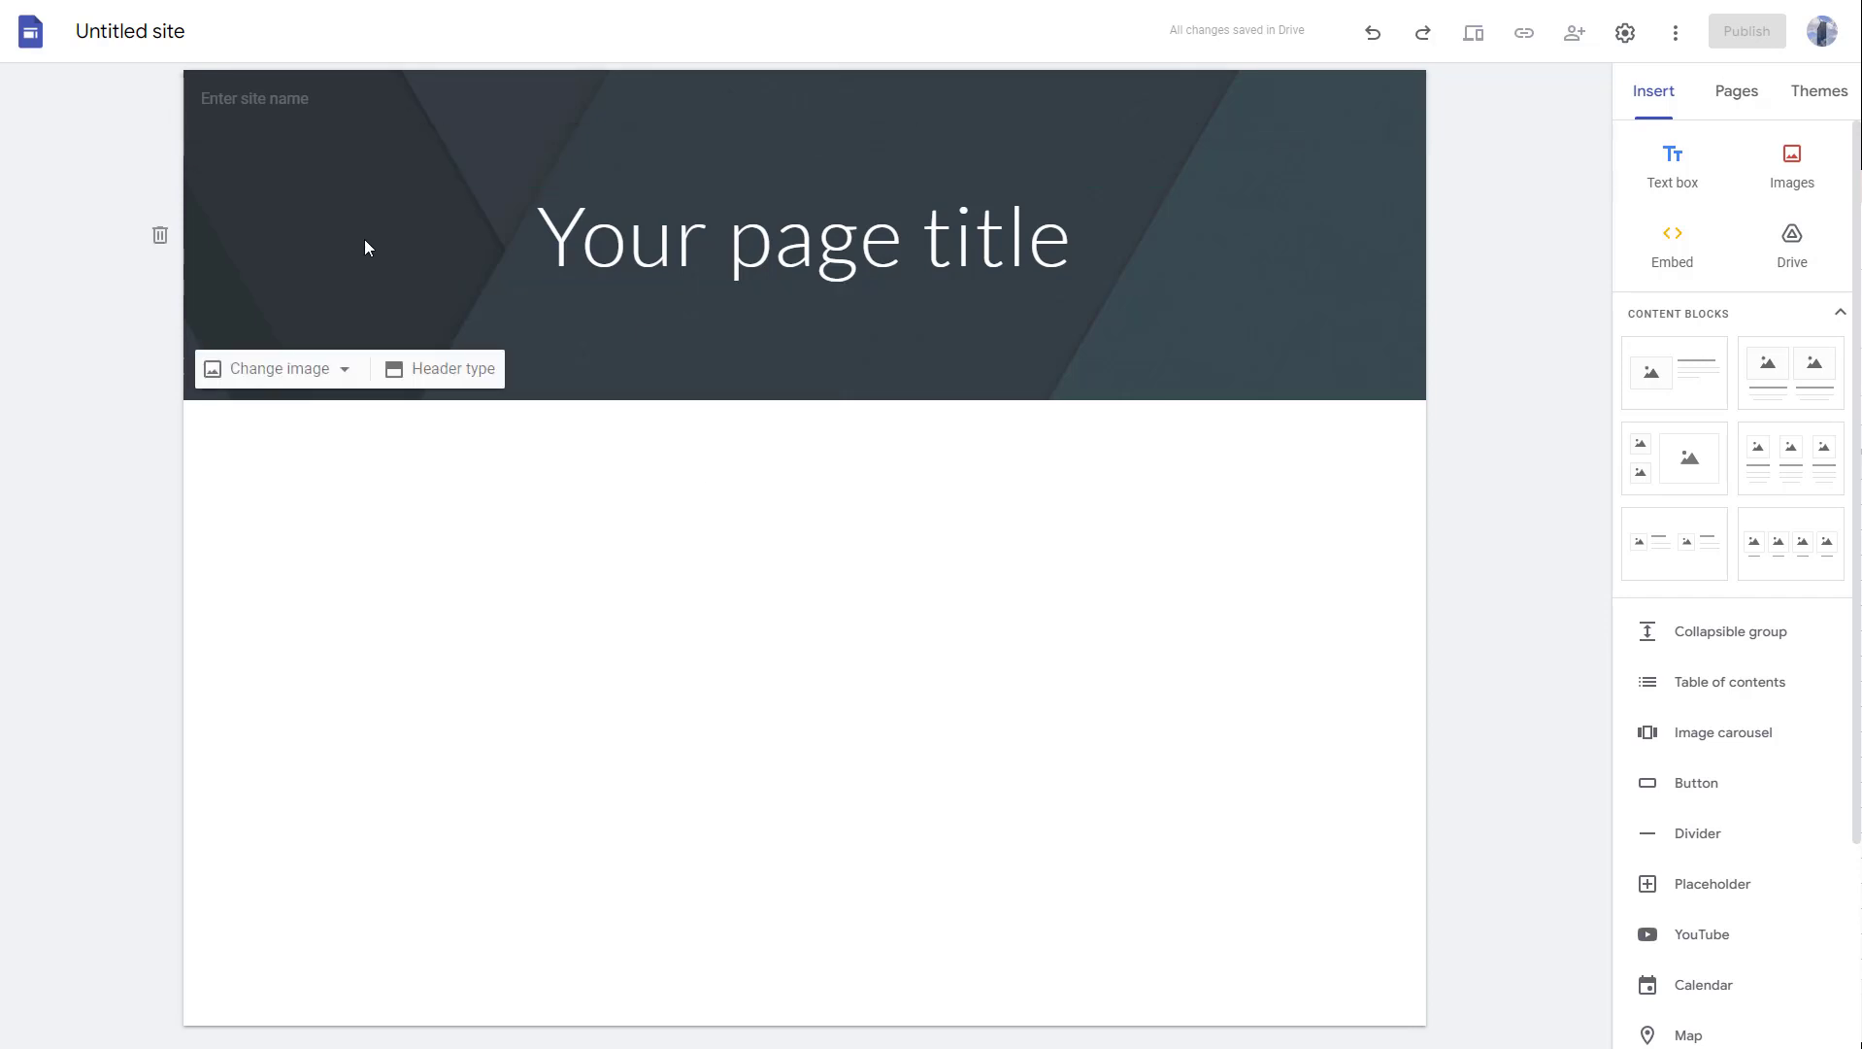
mouse_move(415, 342)
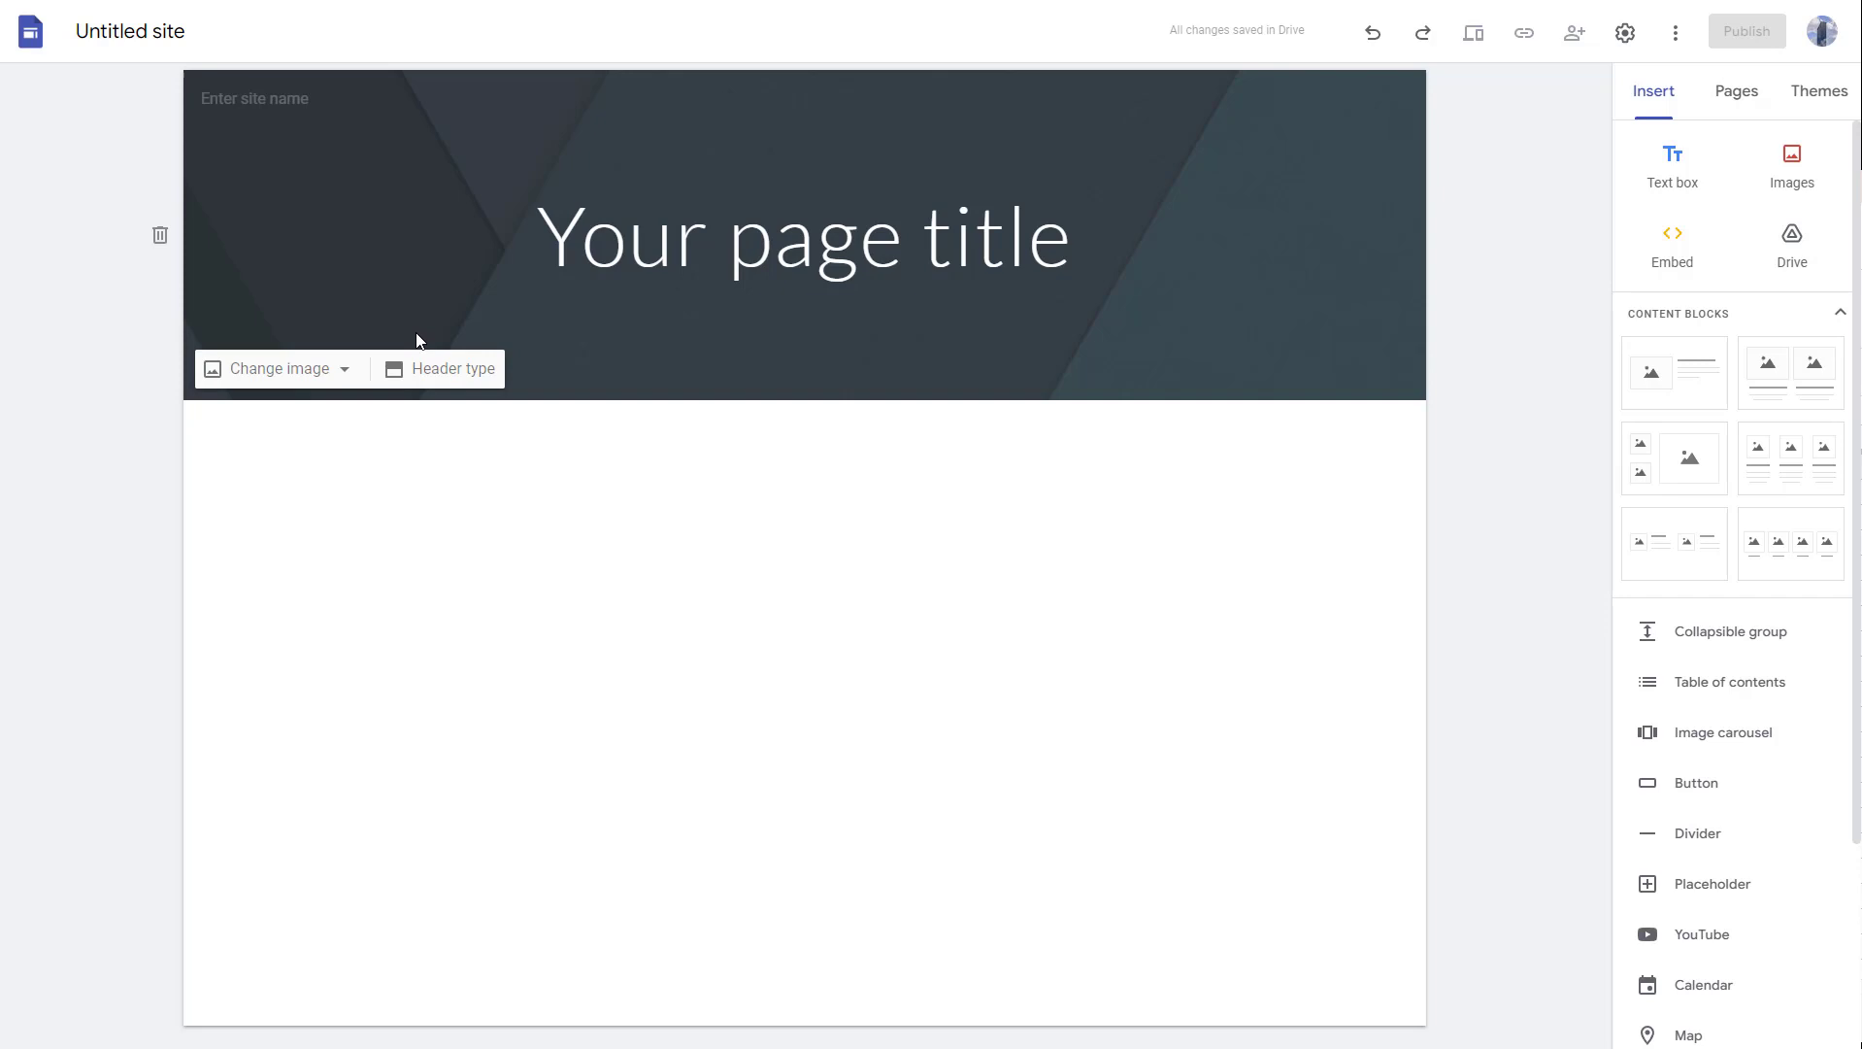
mouse_move(433, 375)
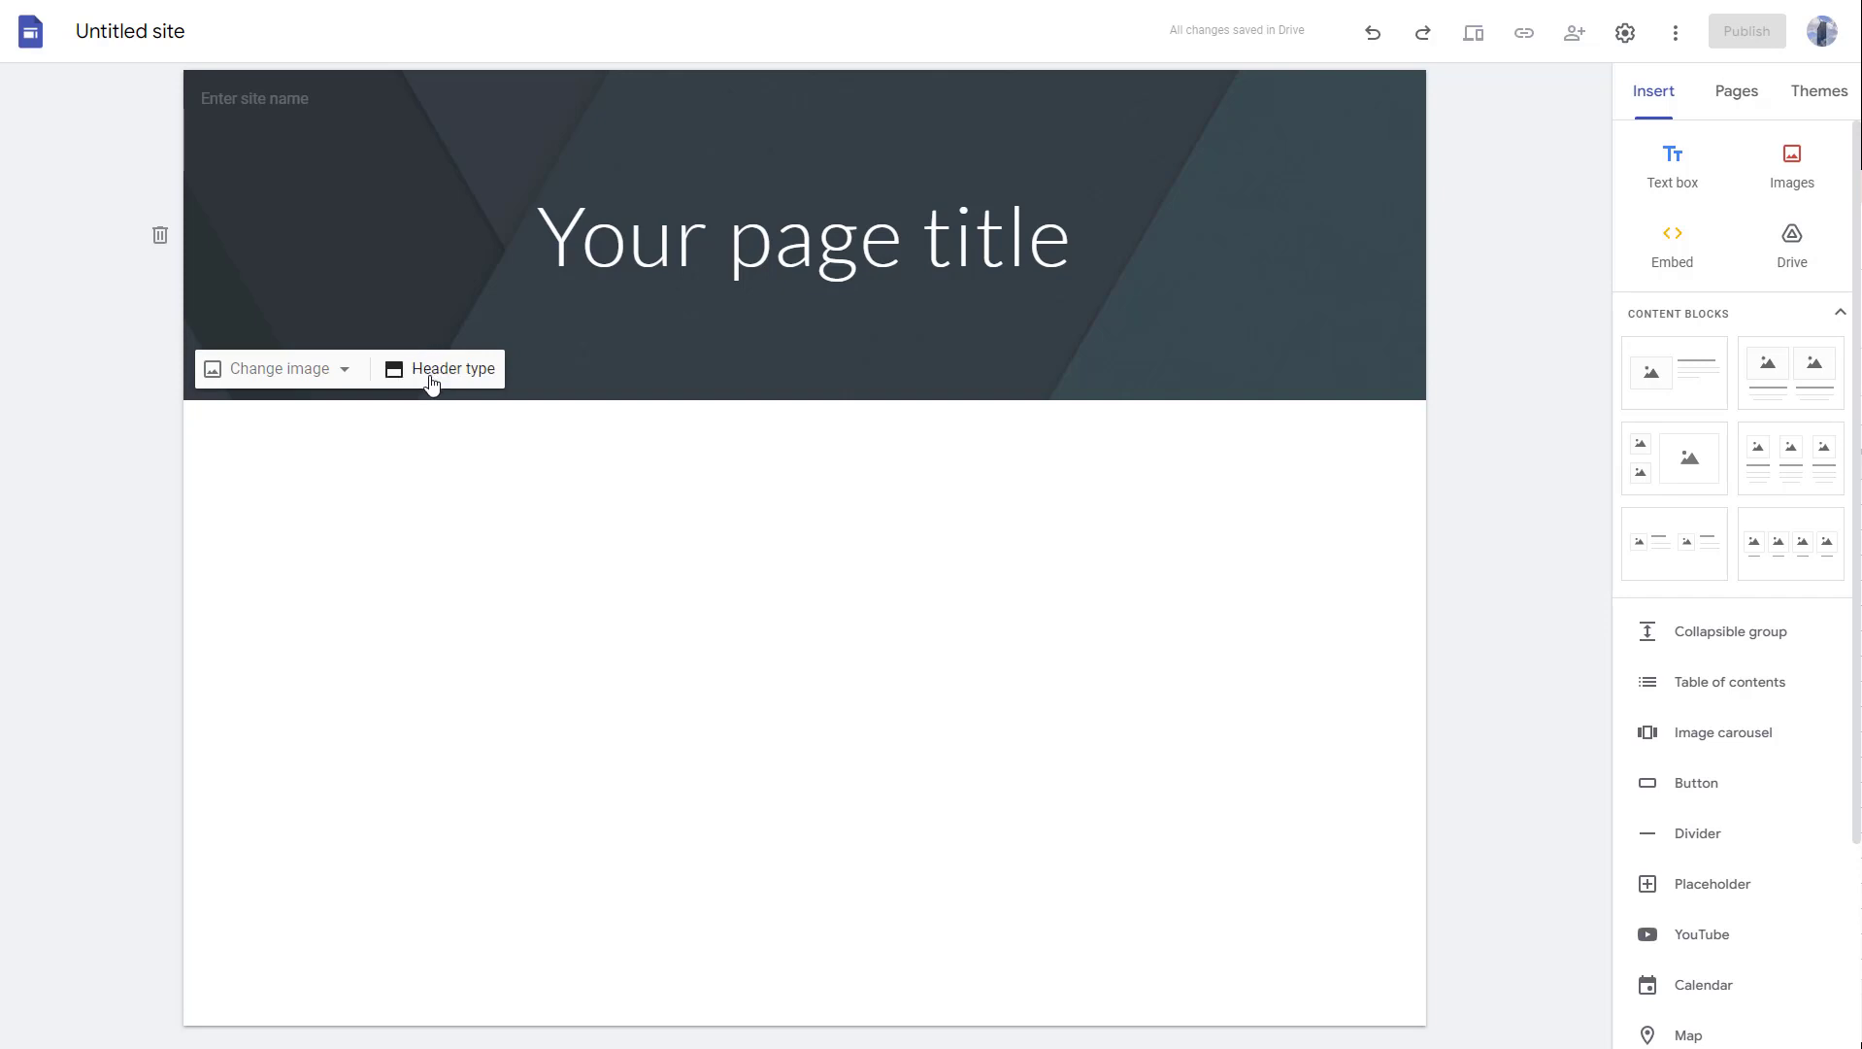
click(450, 369)
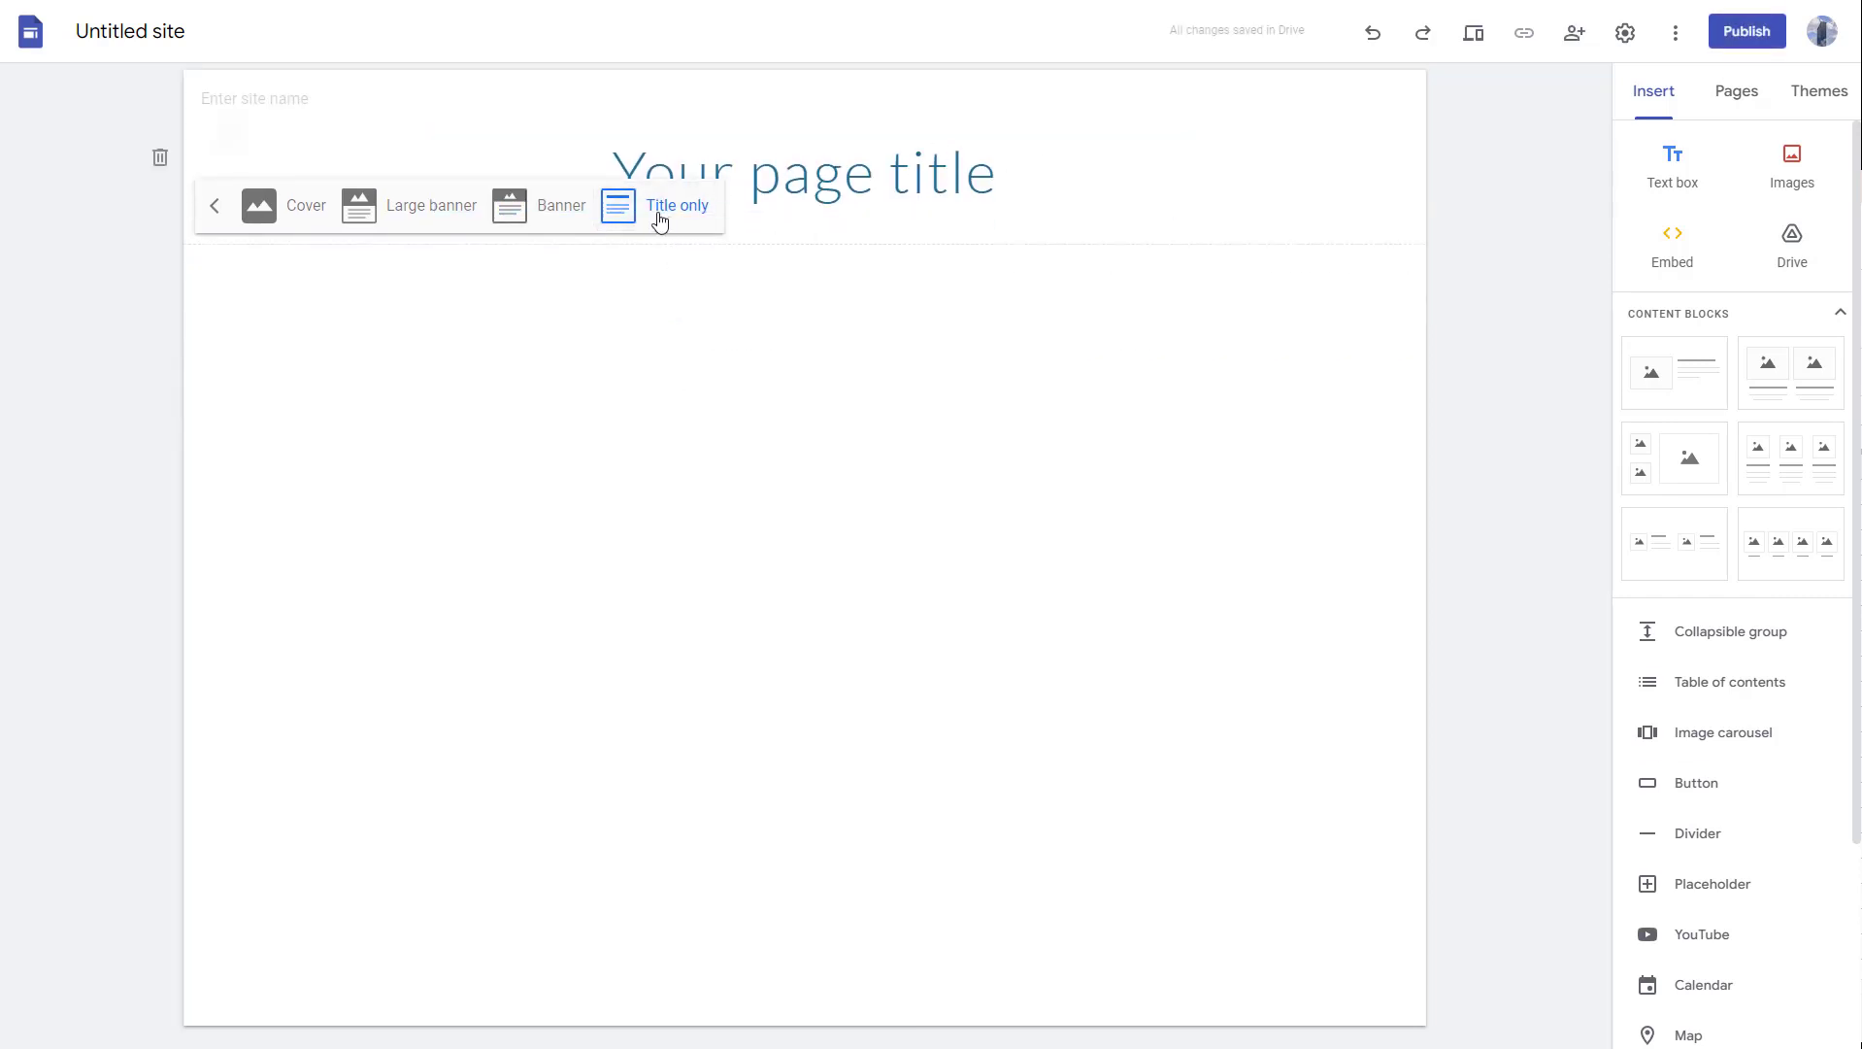
click(561, 204)
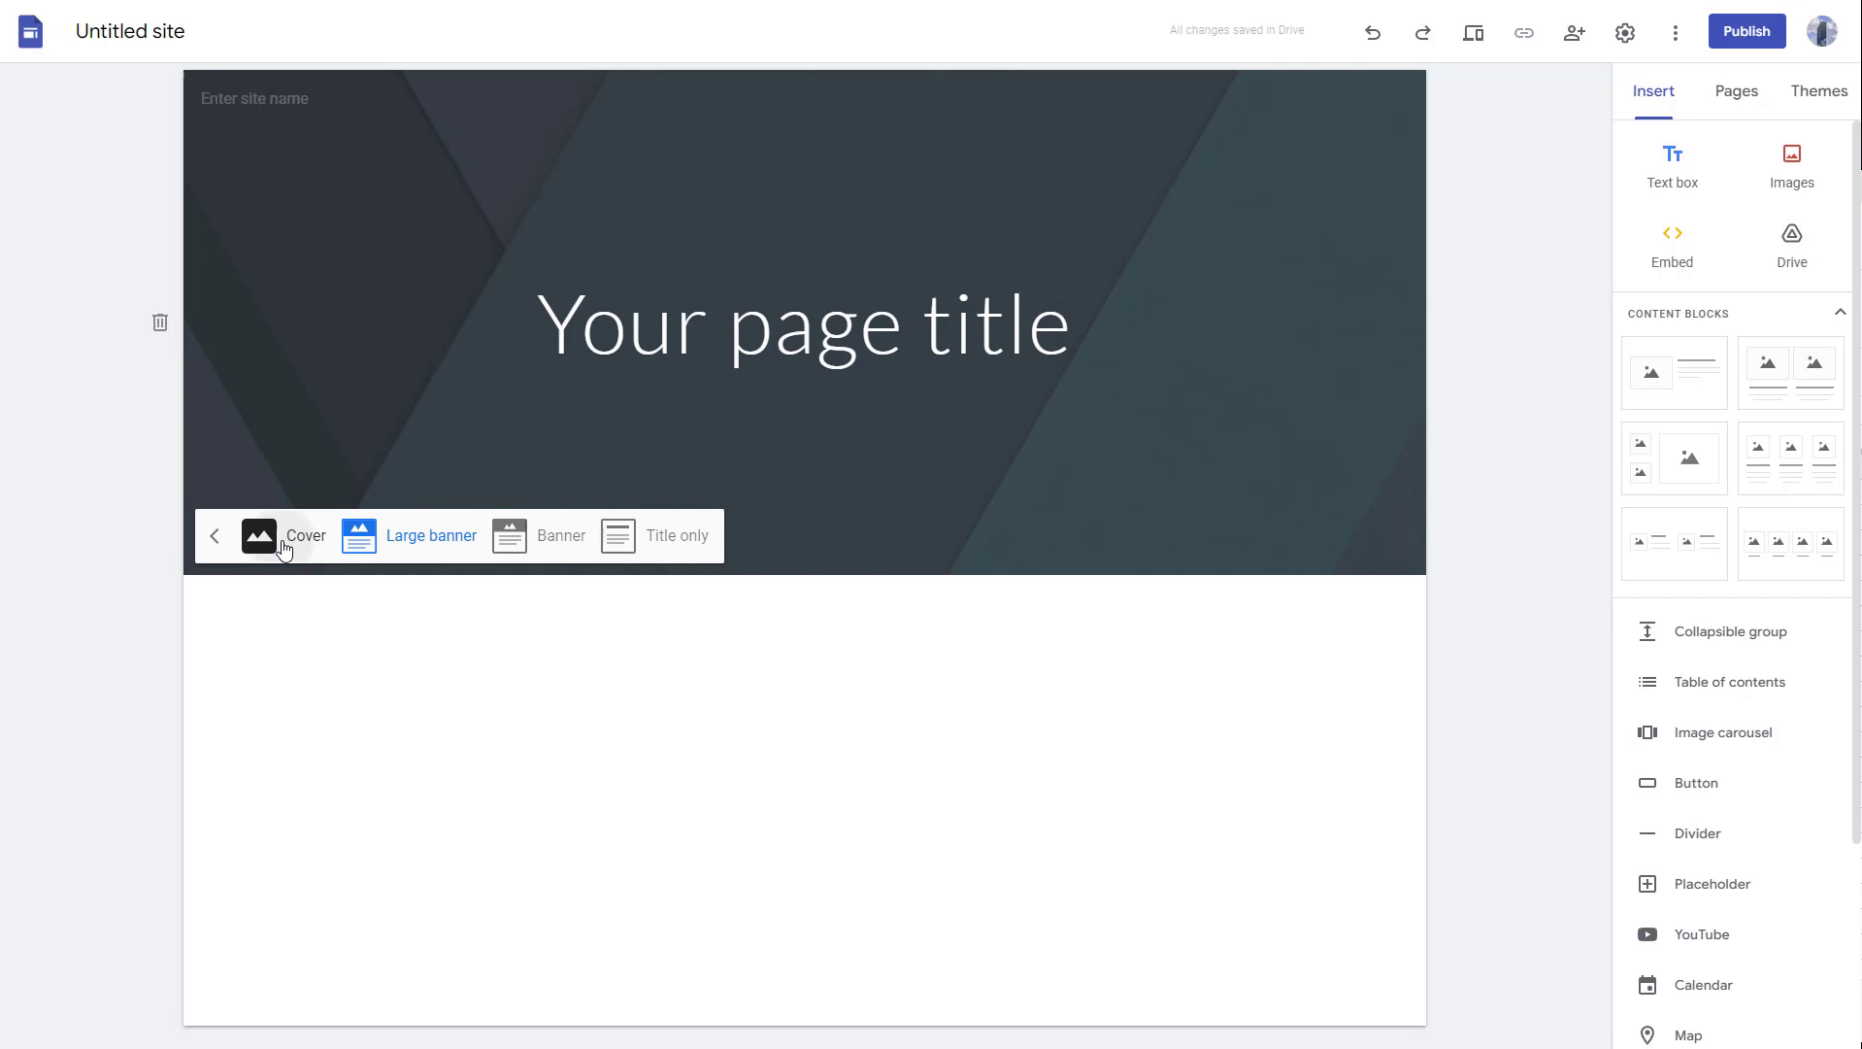
click(305, 534)
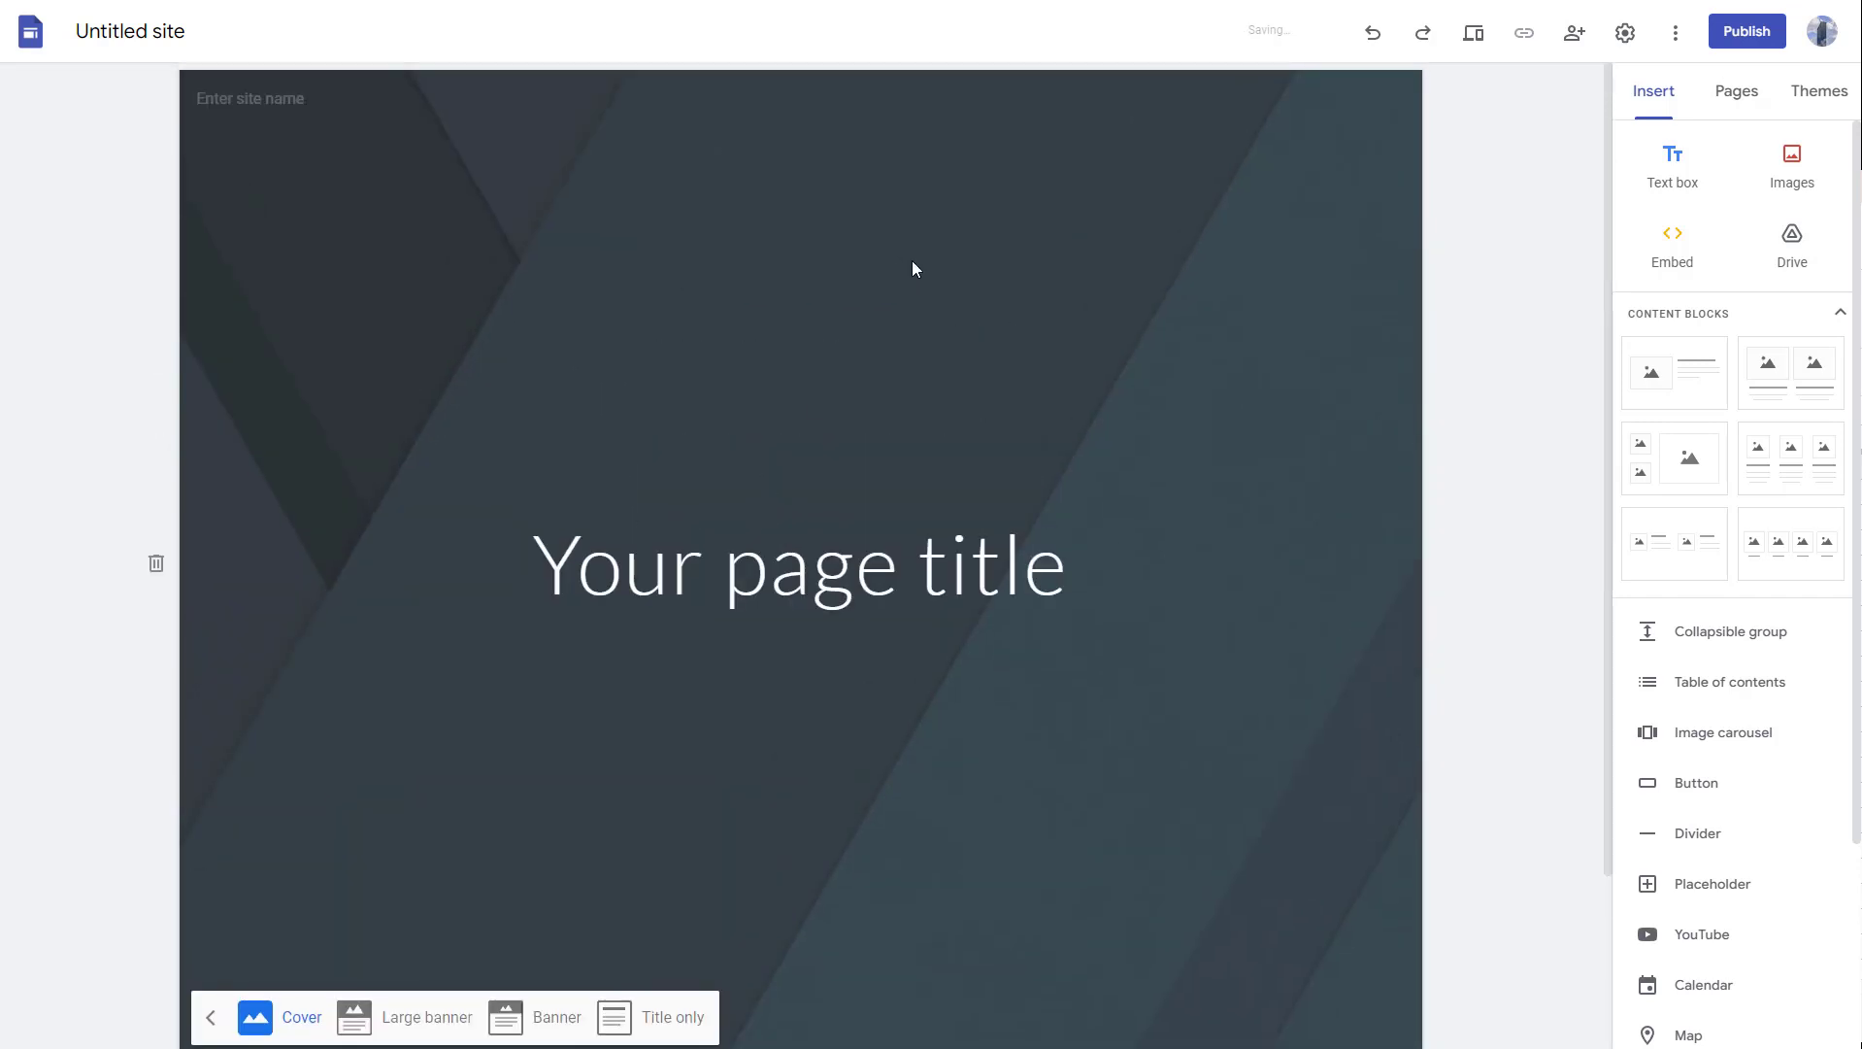
click(797, 563)
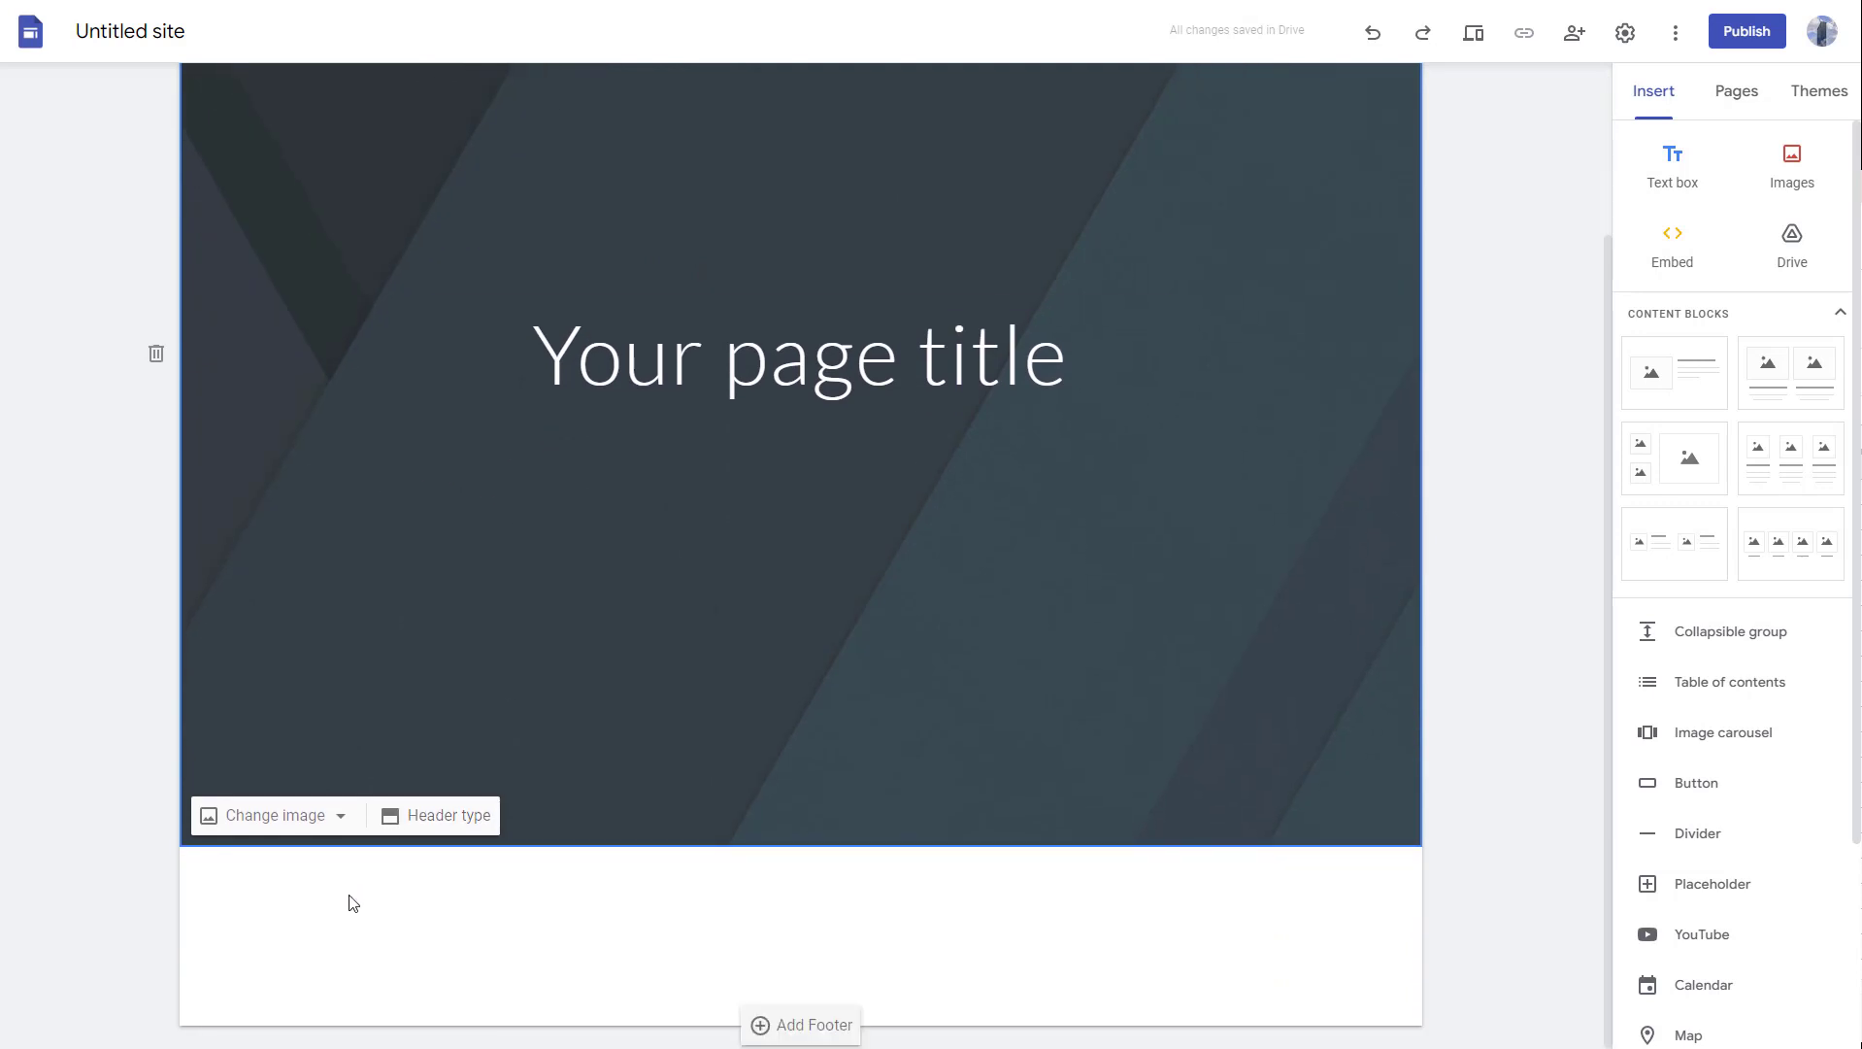
mouse_move(787, 807)
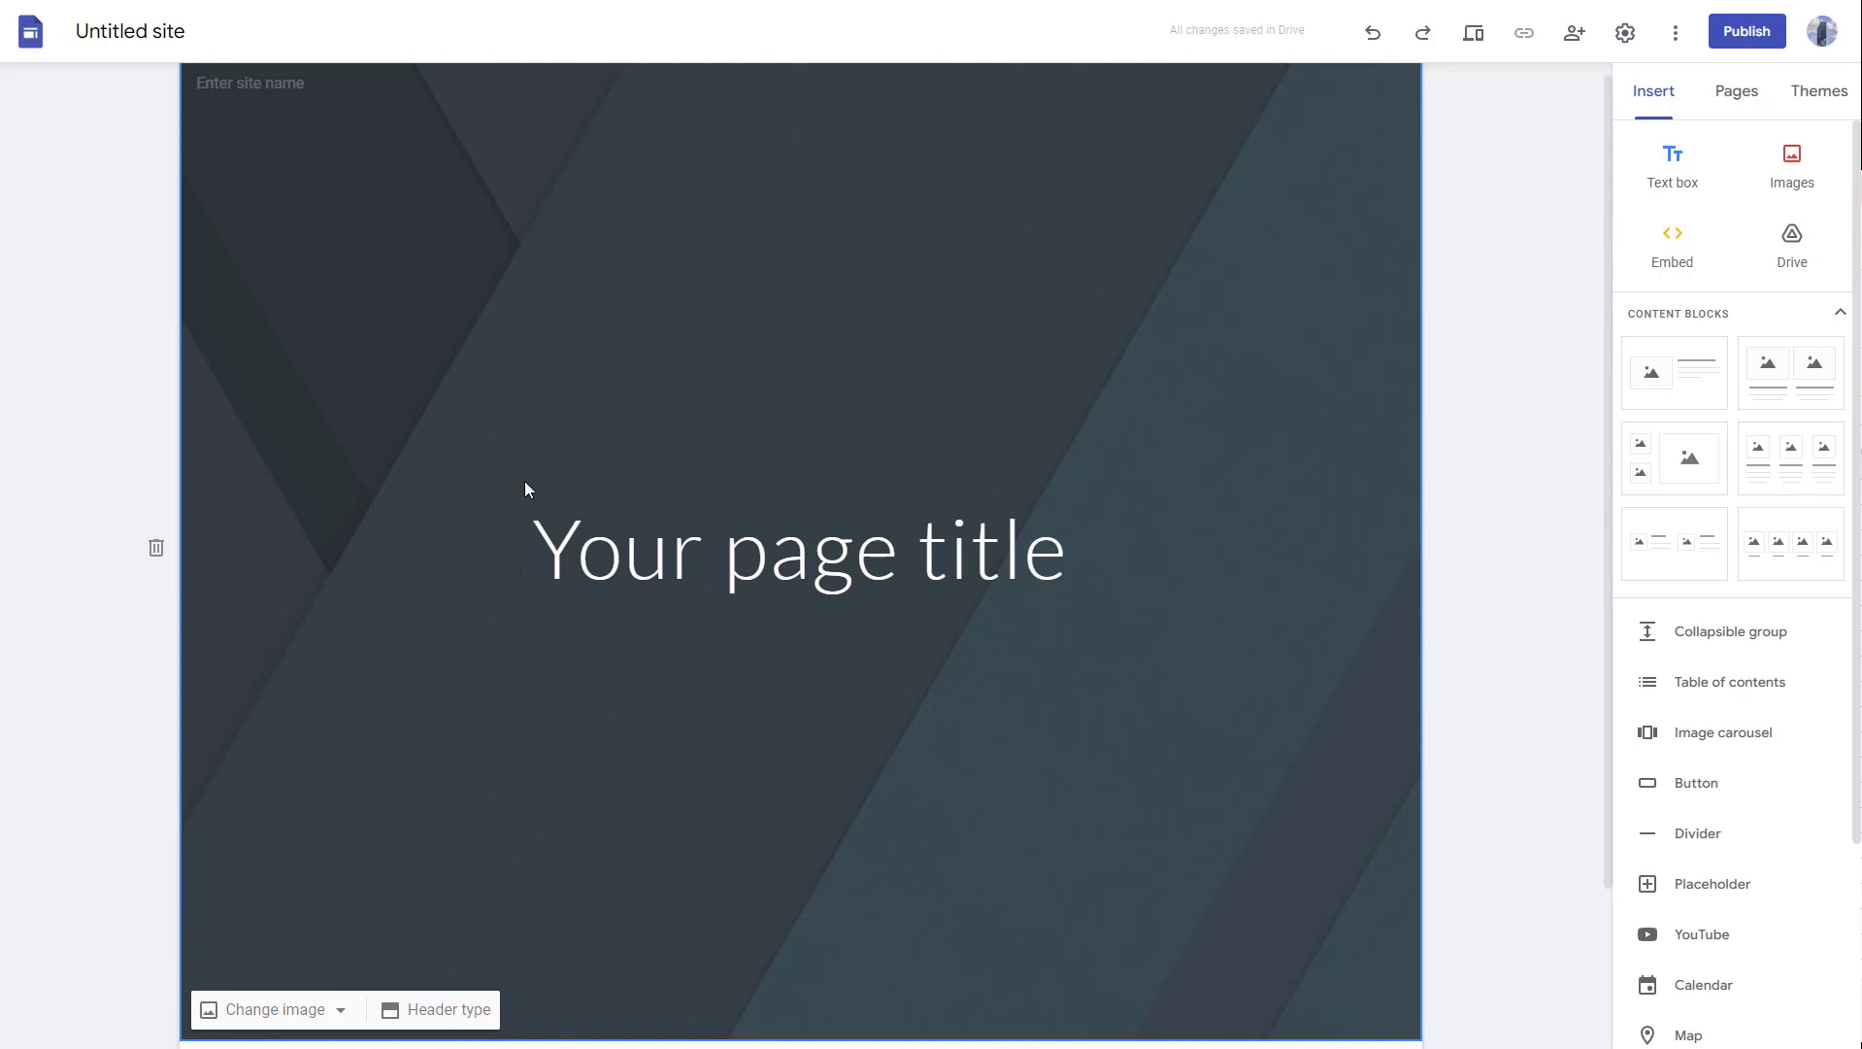
Show the Upload and Select image choices for the header background
click(266, 1010)
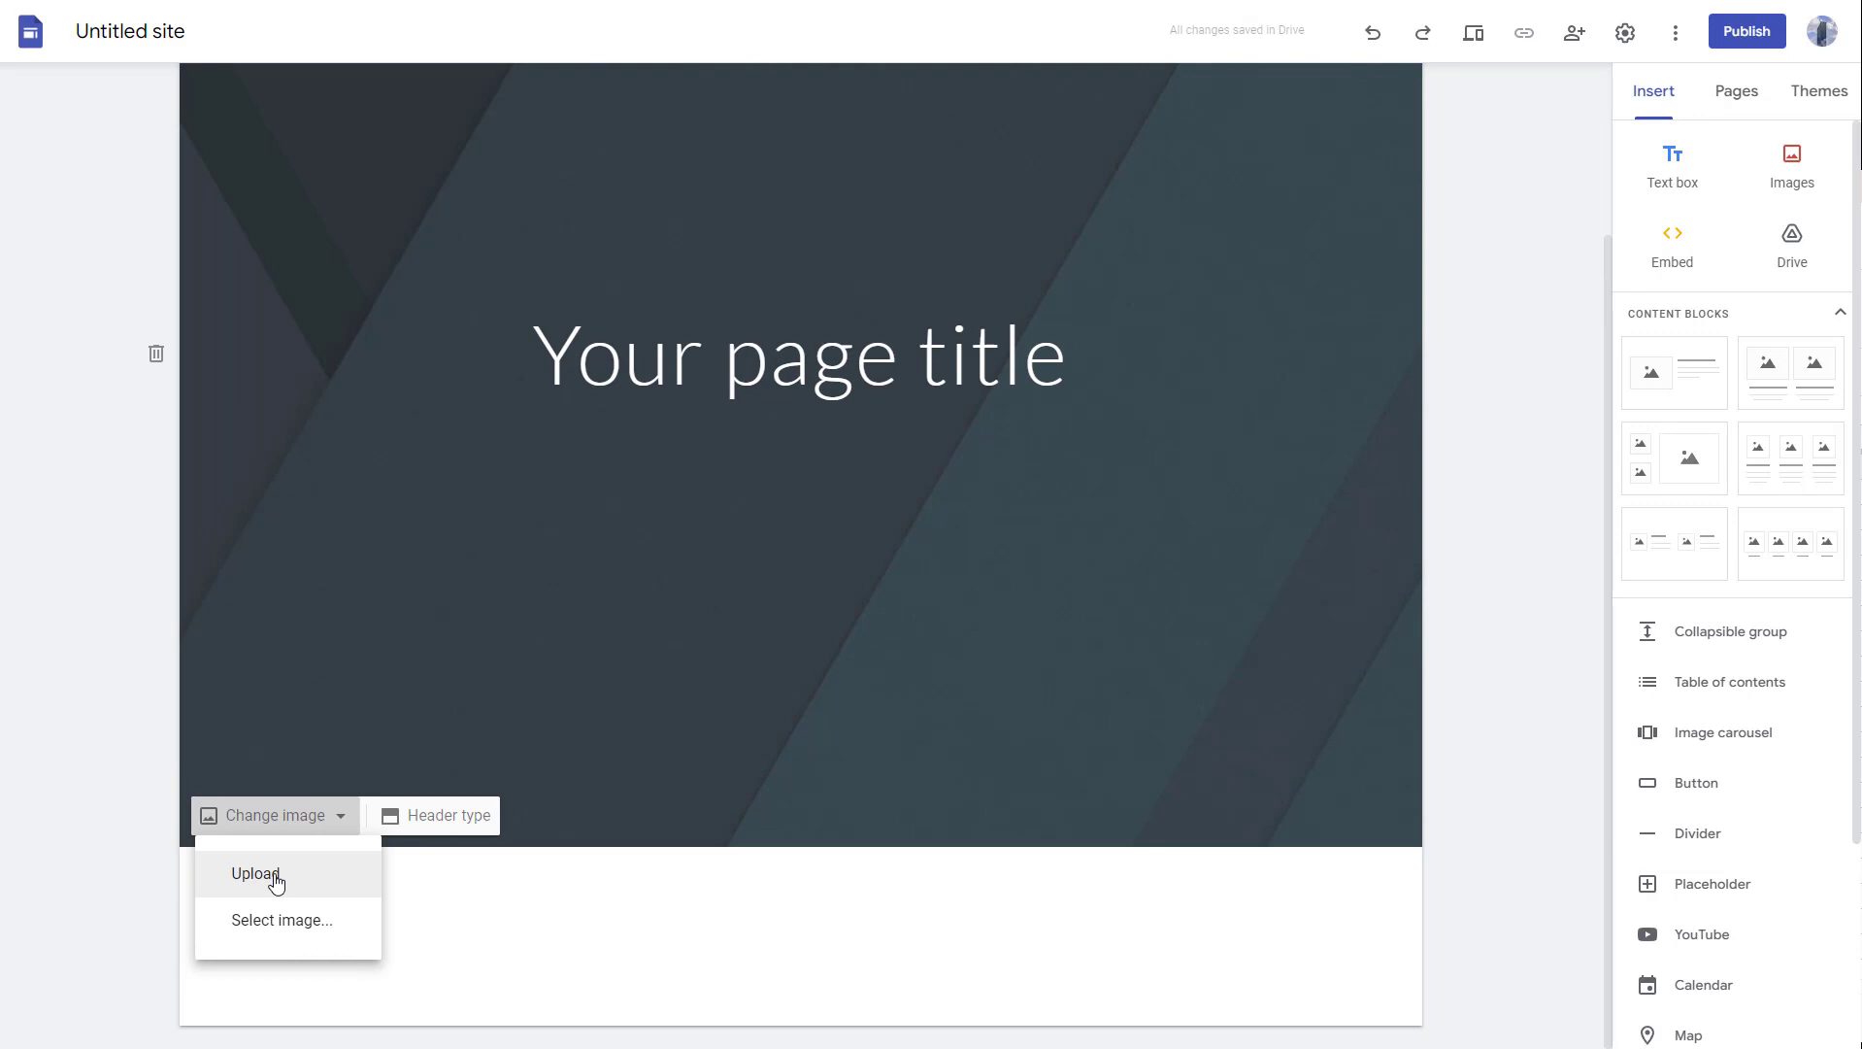
mouse_move(282, 918)
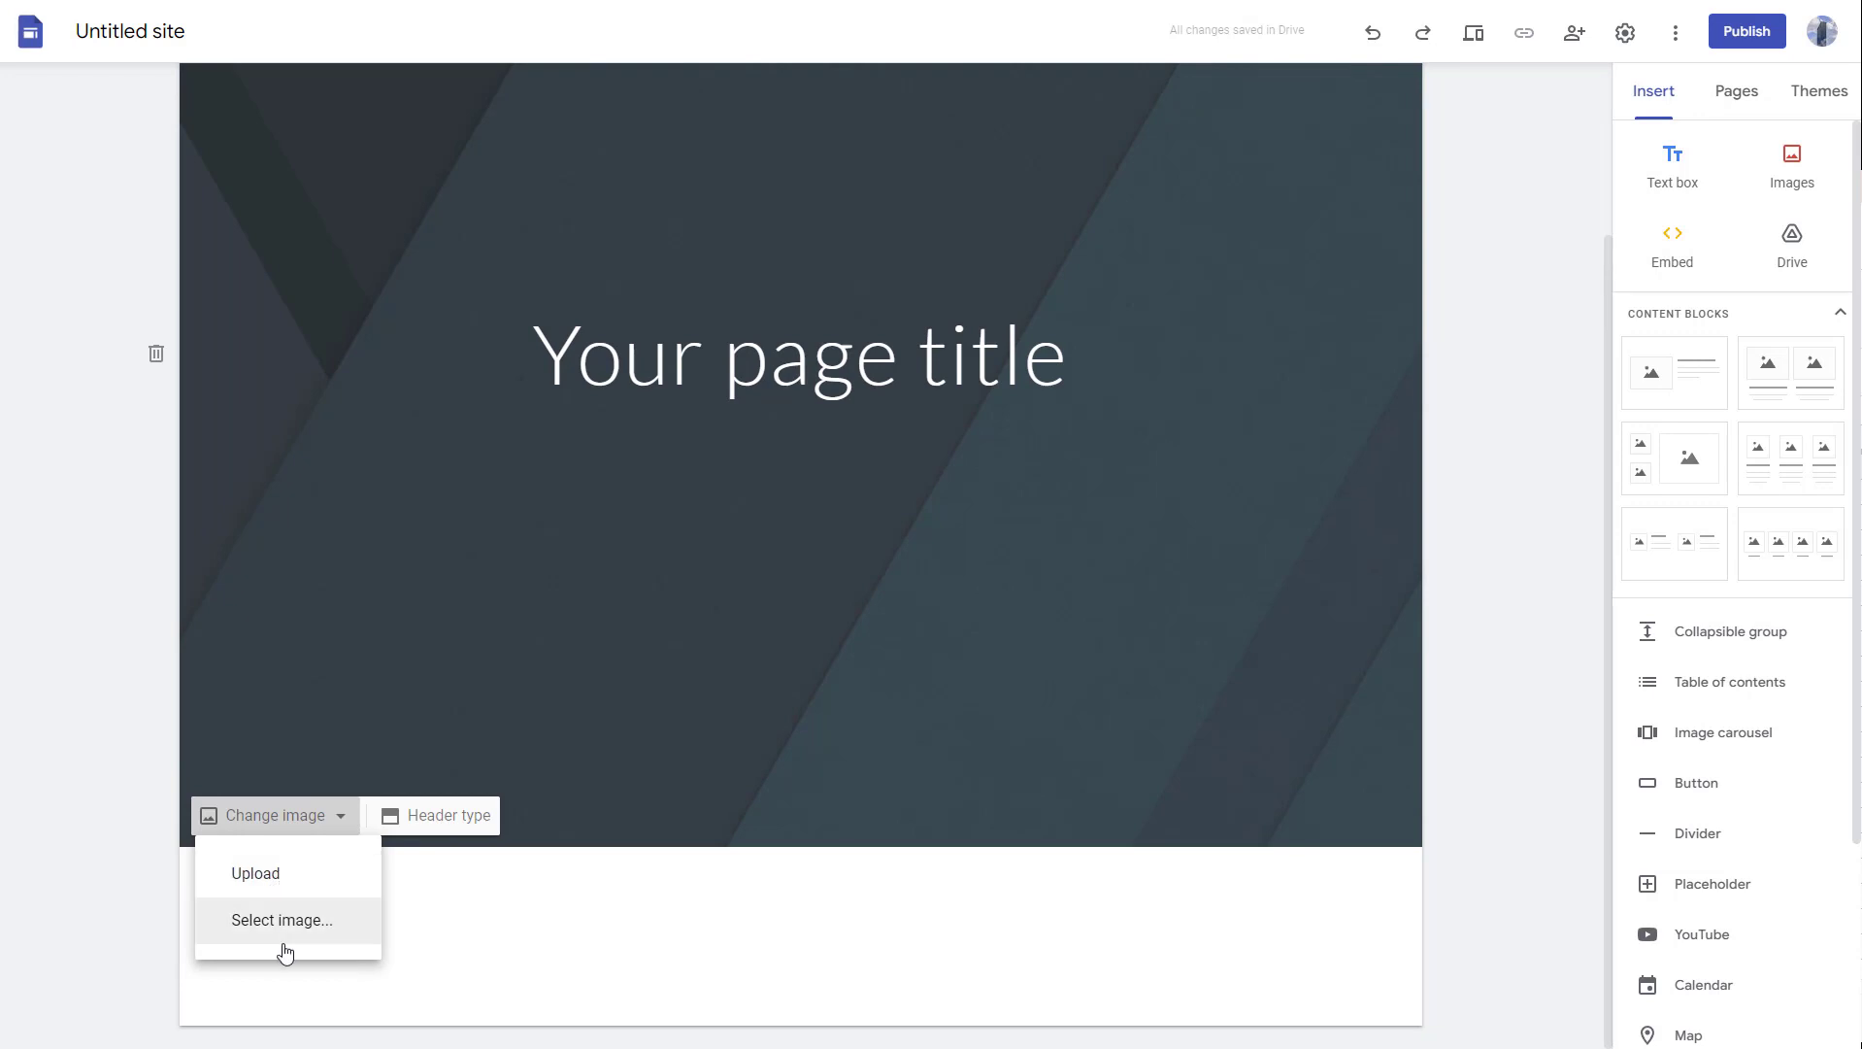
mouse_move(293, 897)
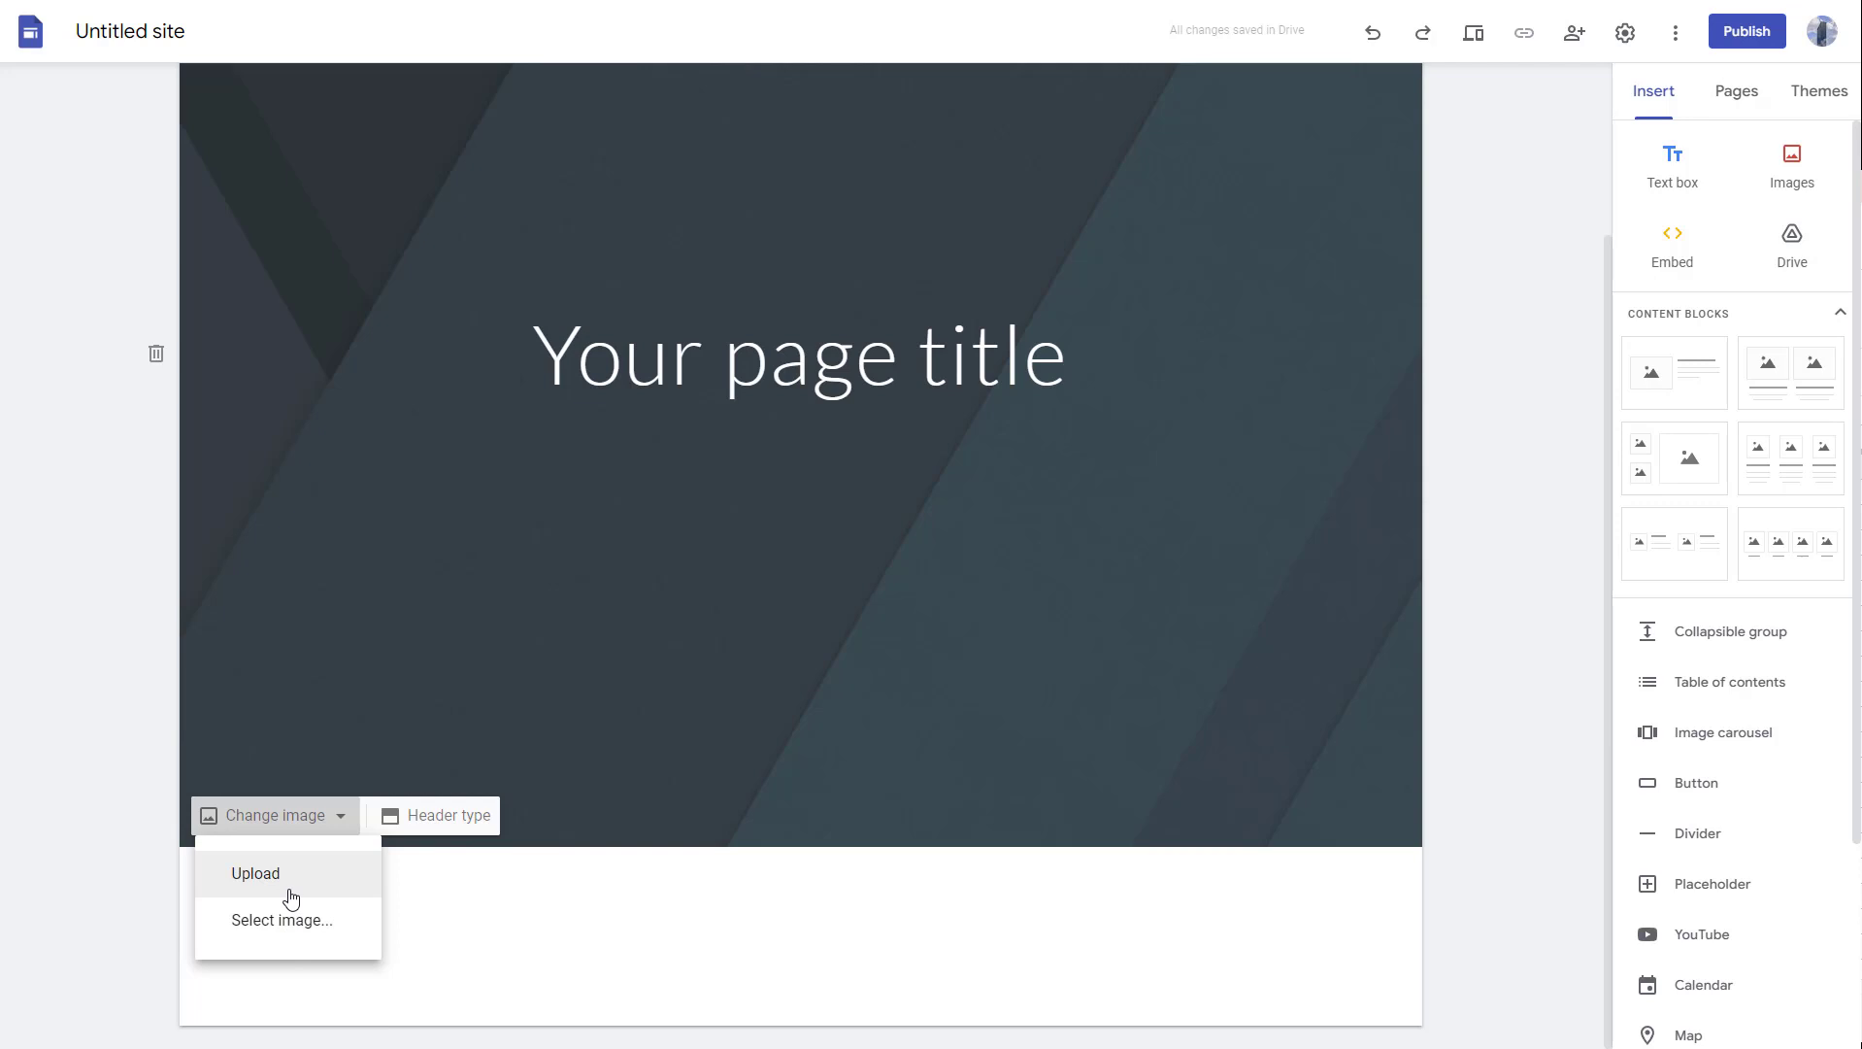
mouse_move(296, 920)
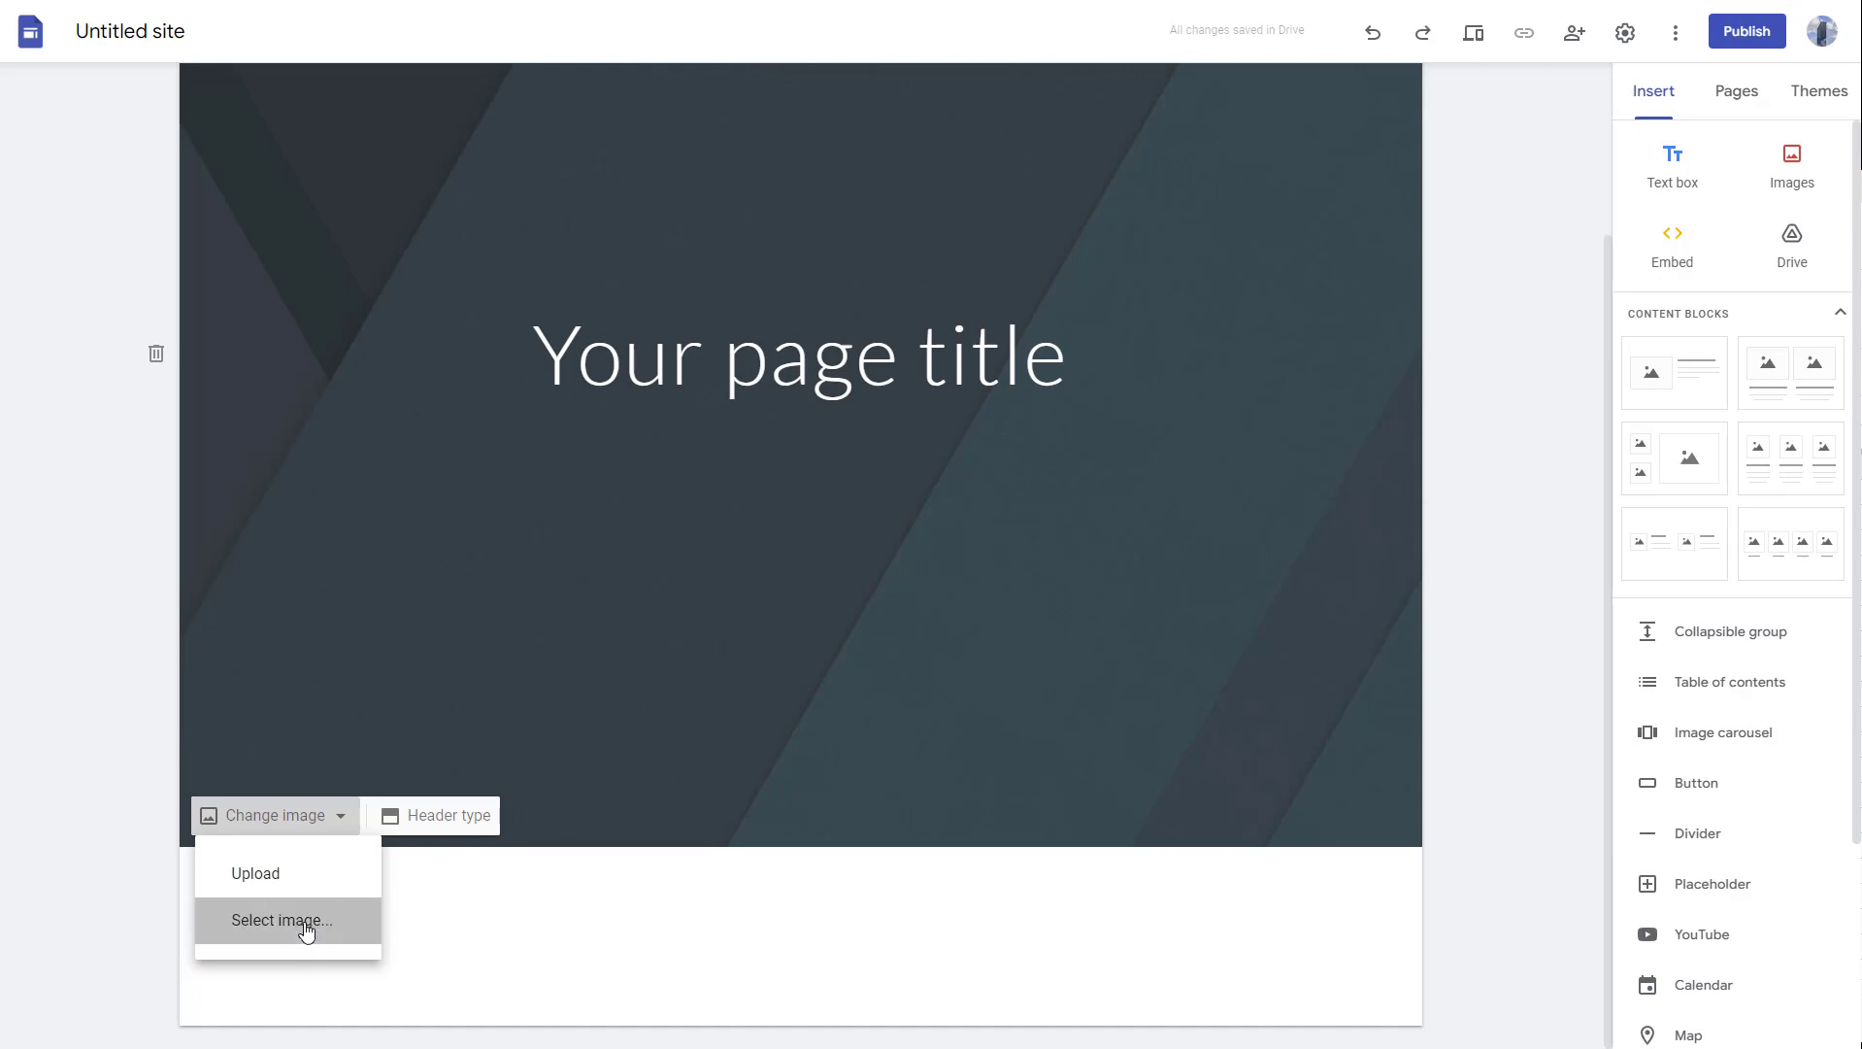
Apply the gallery's mixing console photo as the header background
click(282, 918)
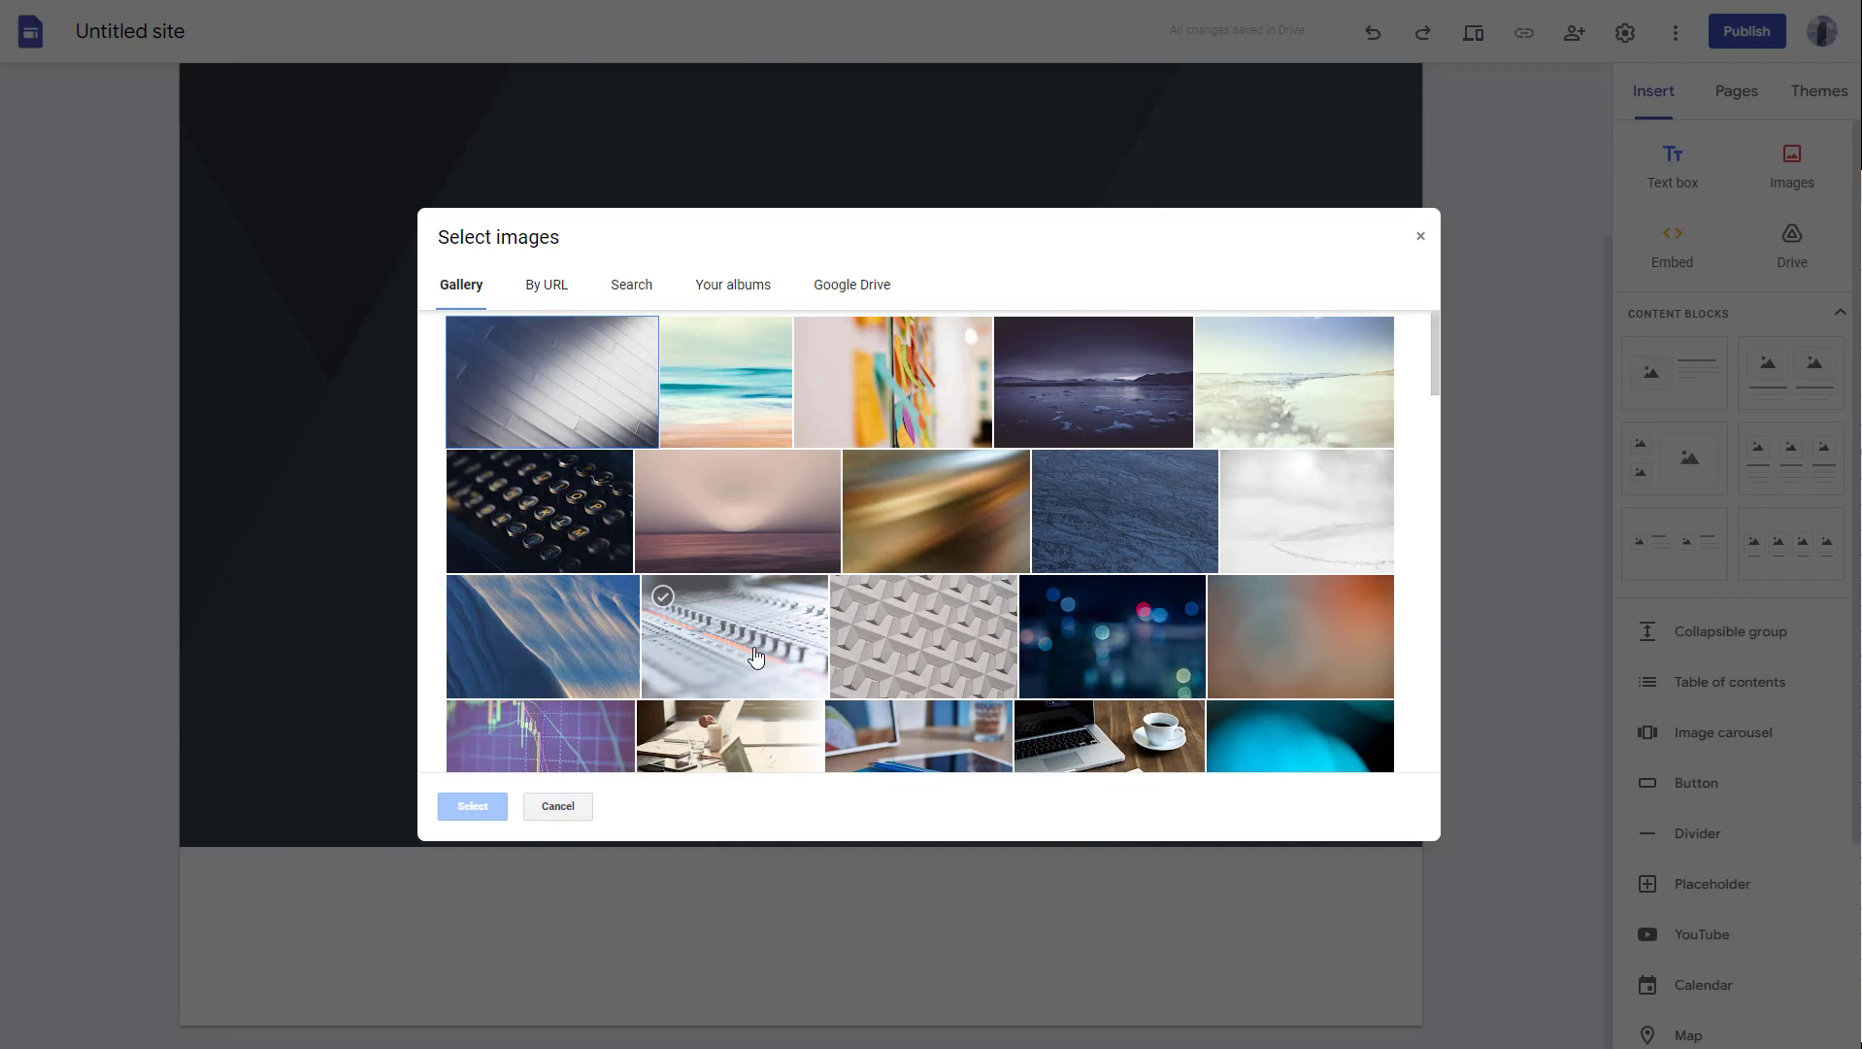
click(472, 806)
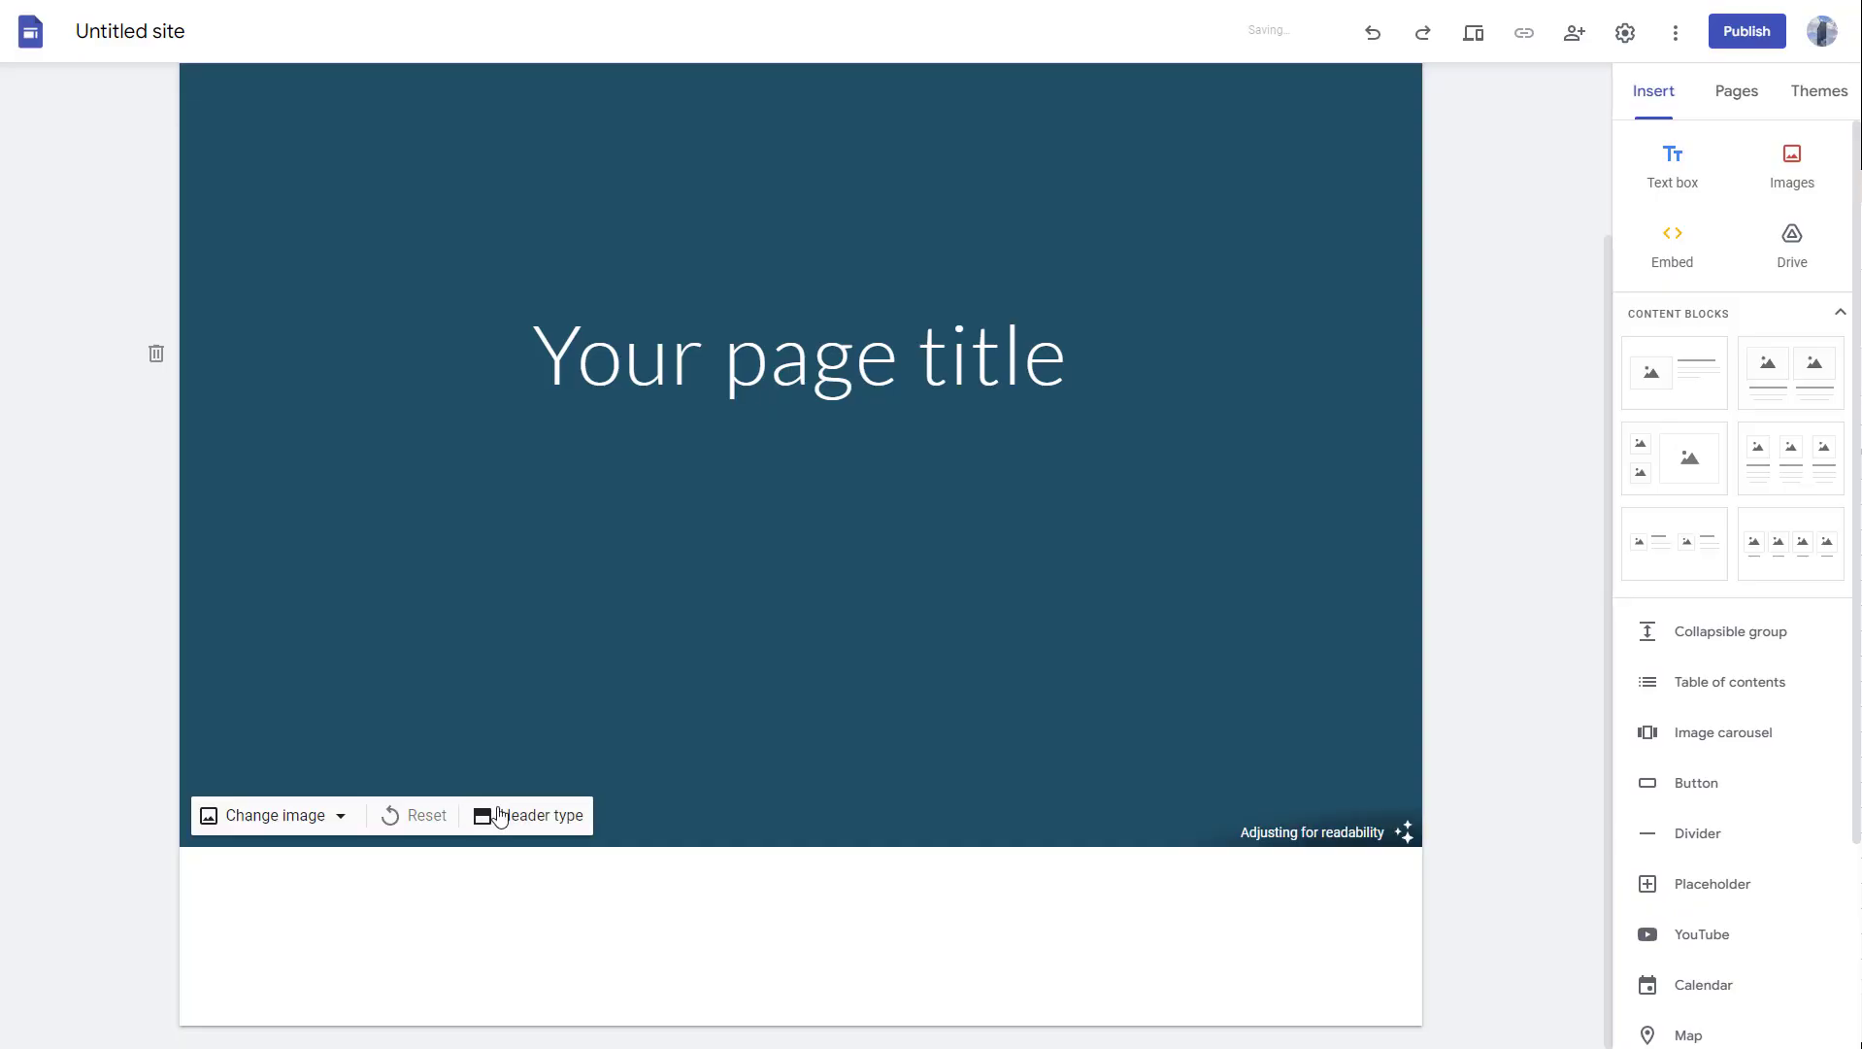
click(270, 816)
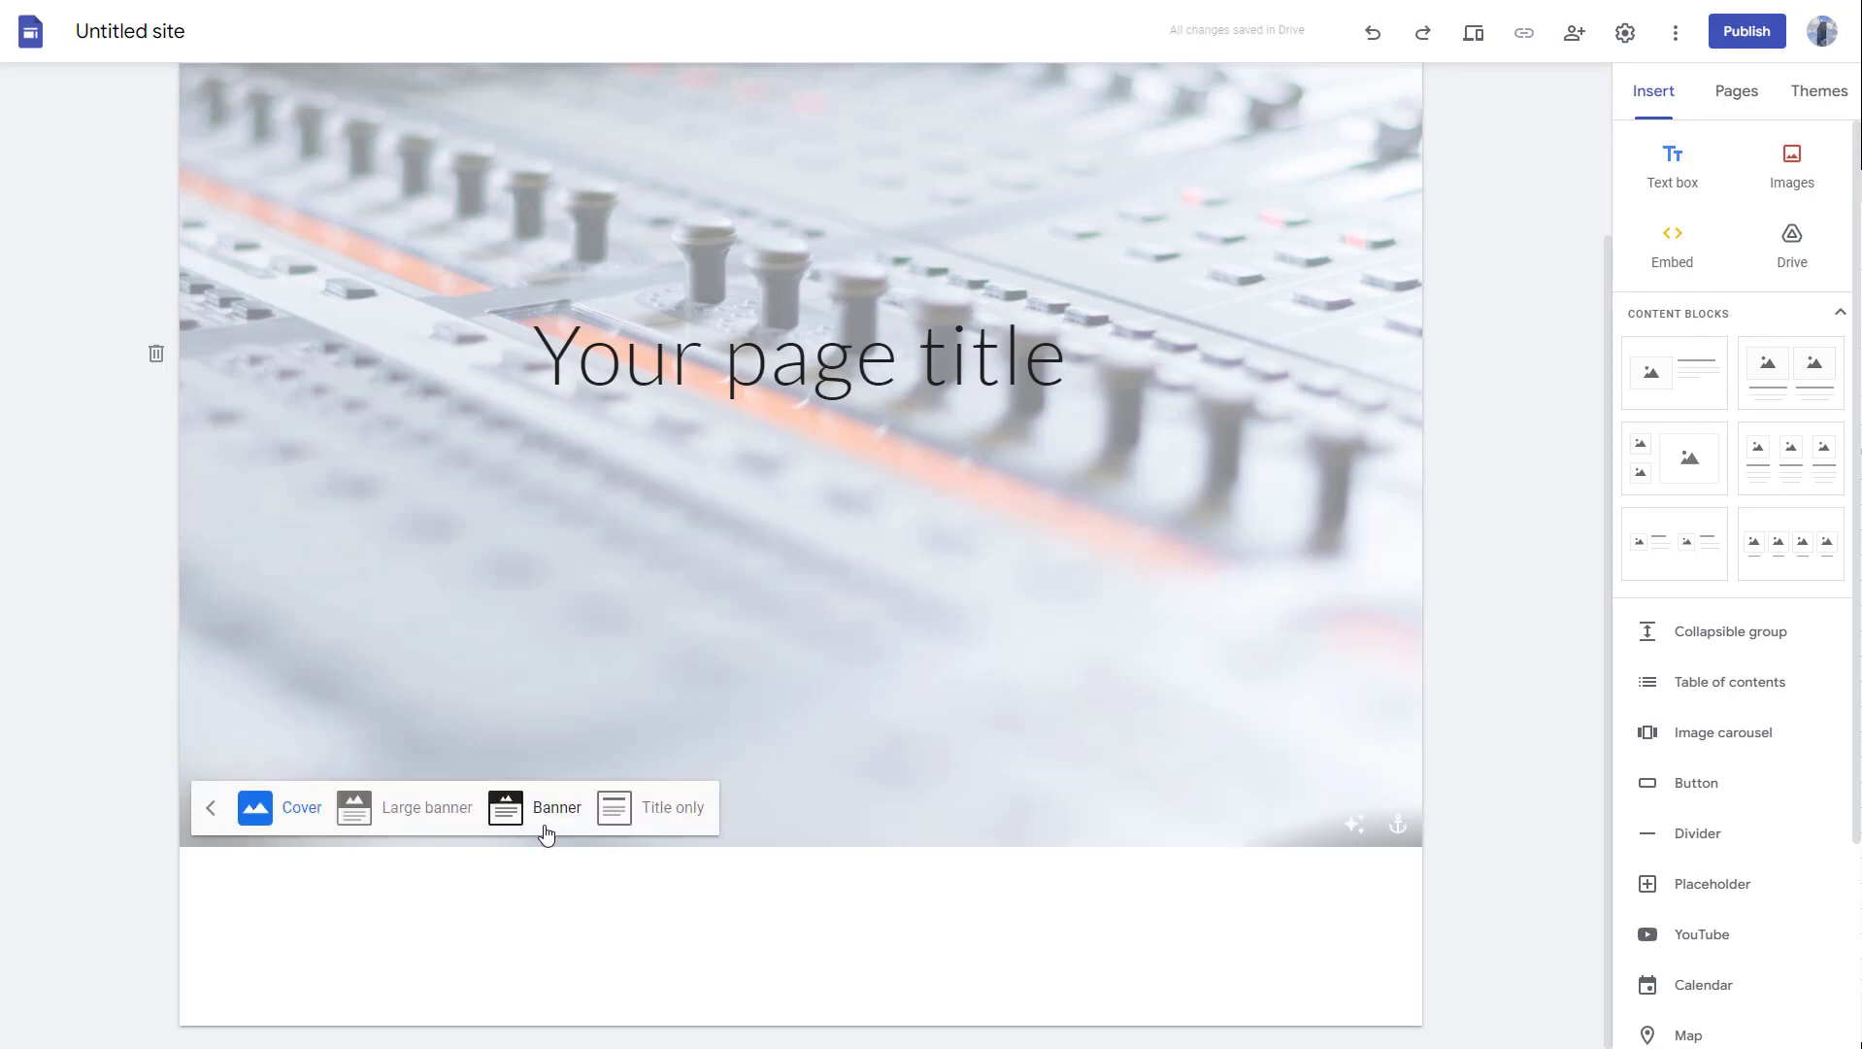
Switch the mixing console header from Cover to Banner, then Large banner
click(558, 808)
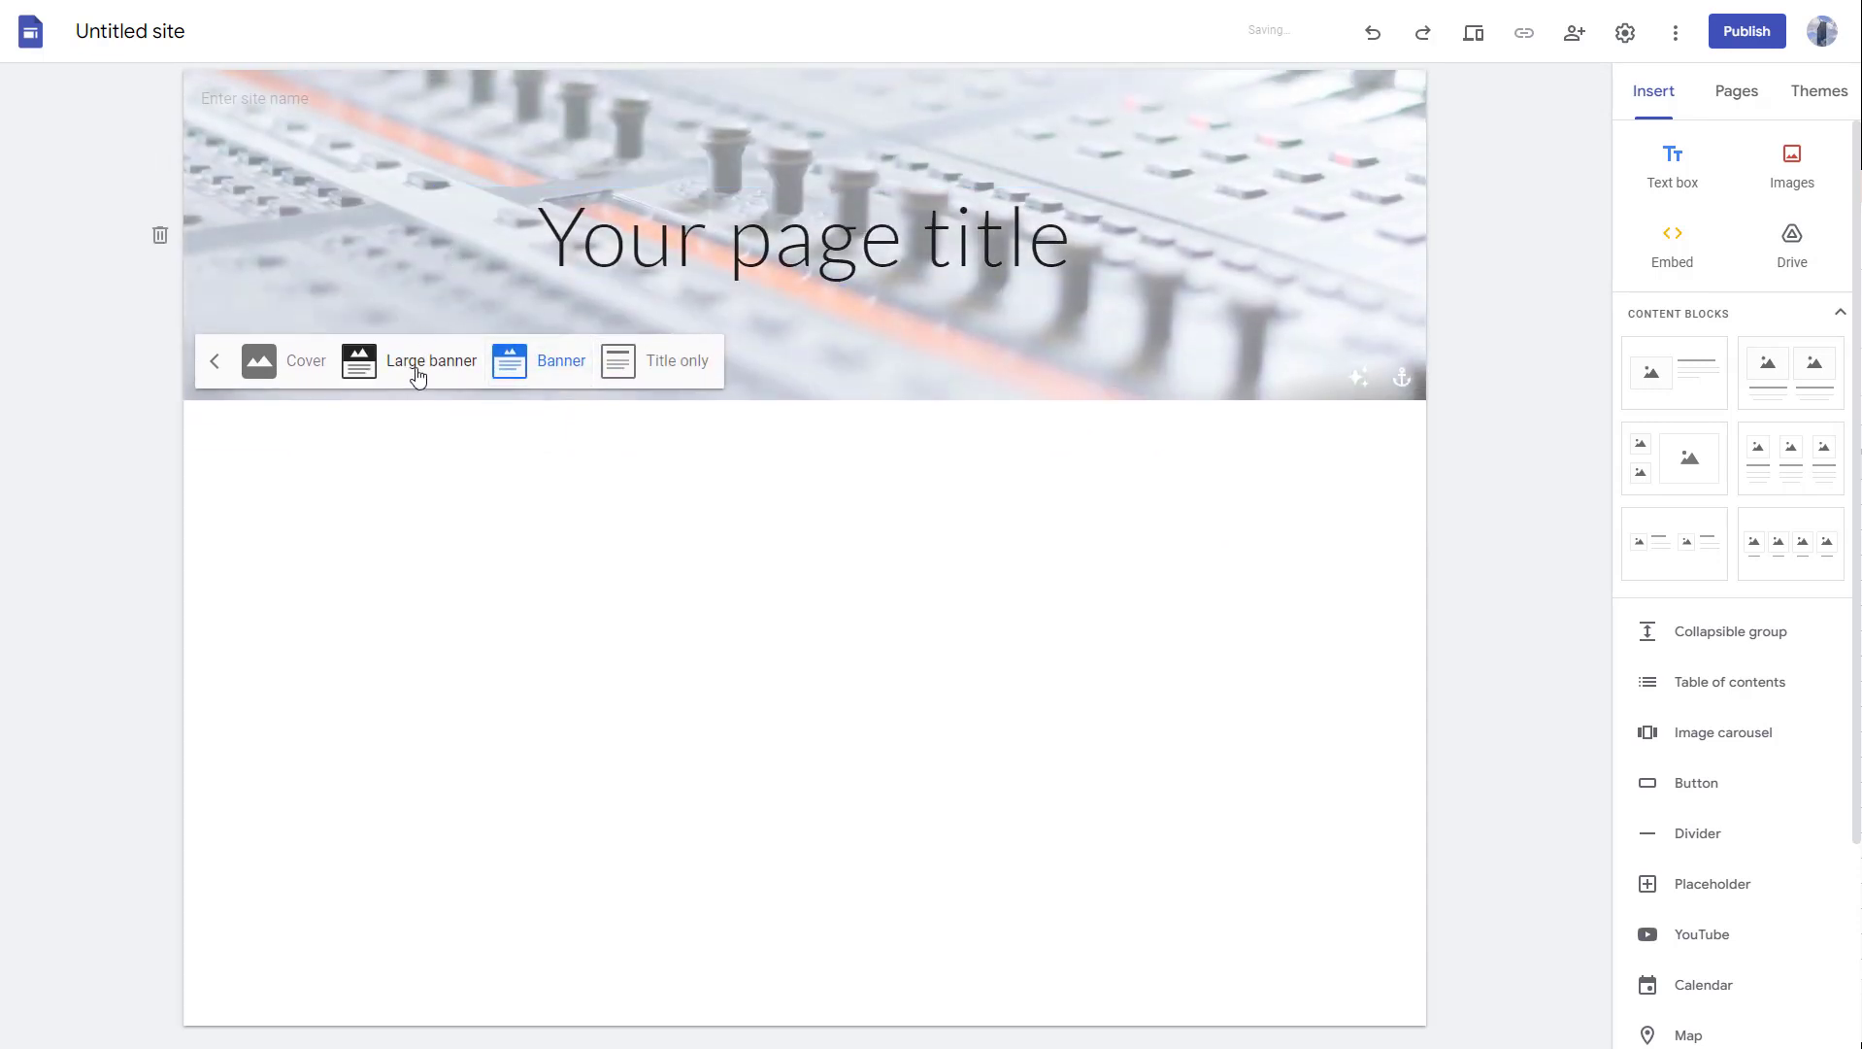
click(432, 361)
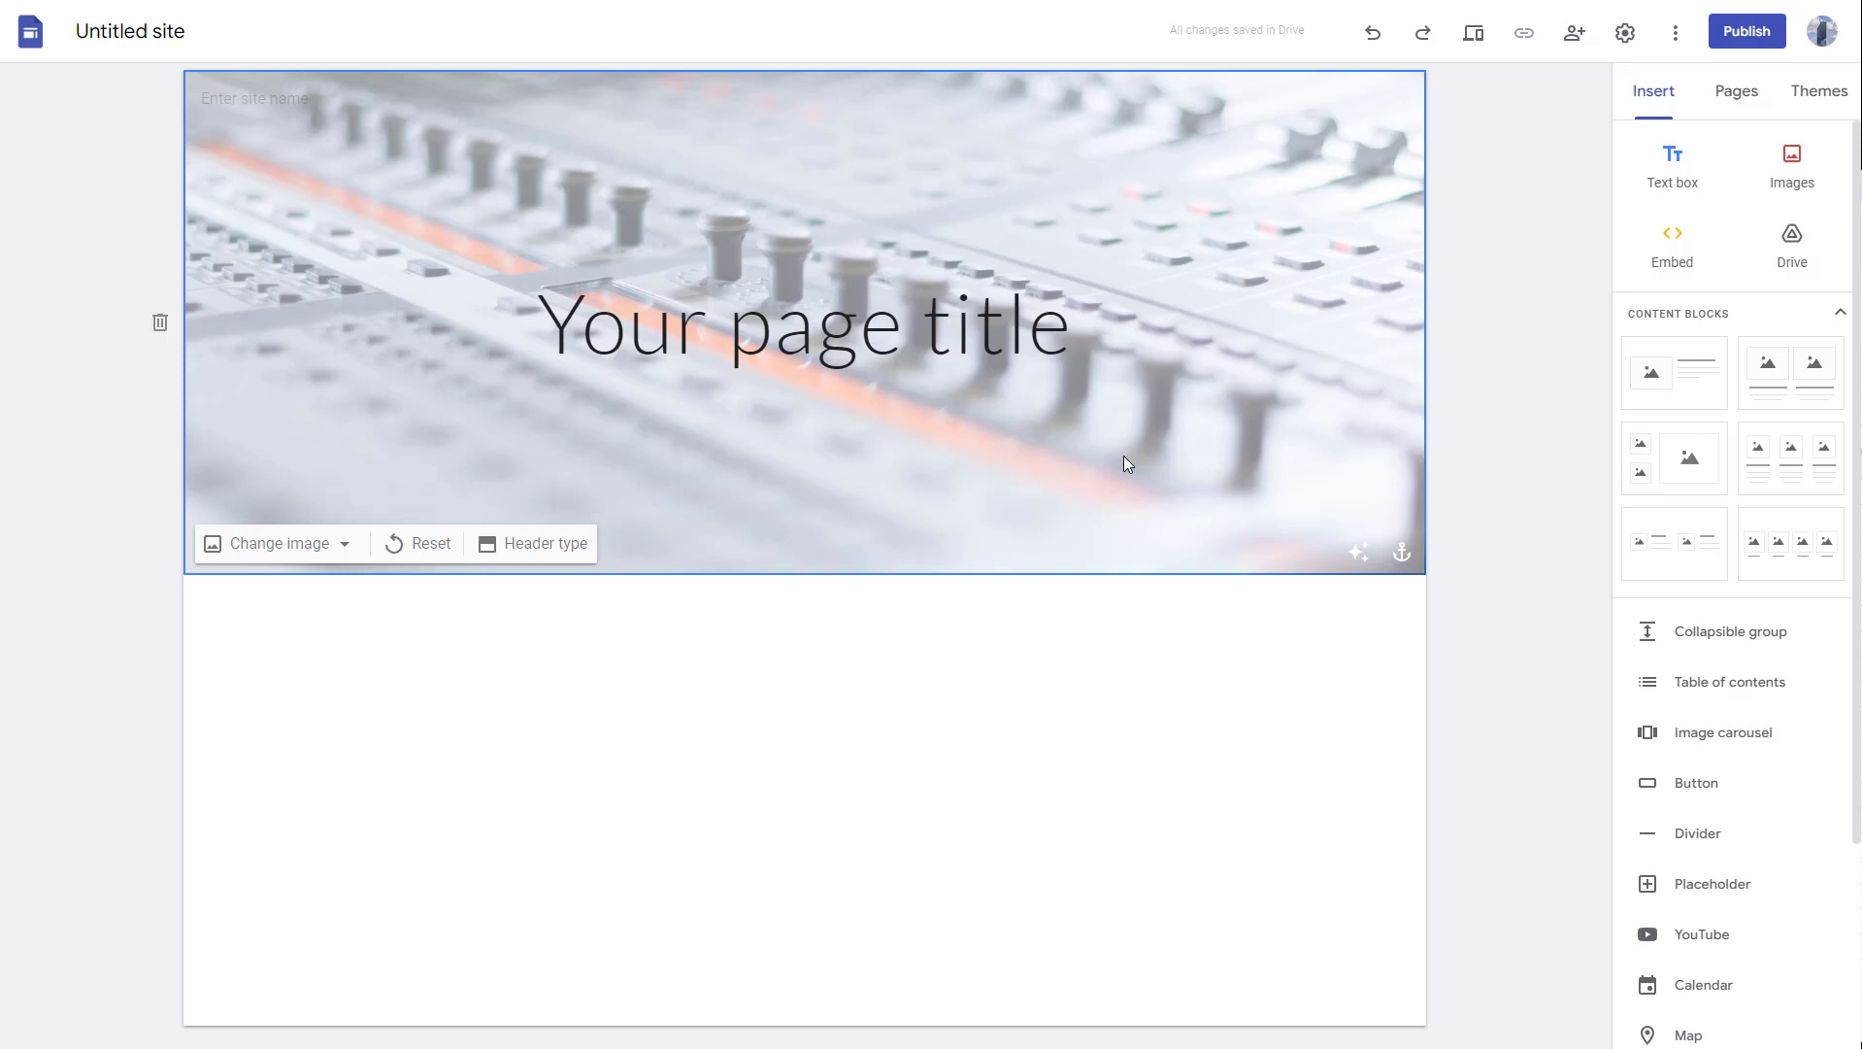
mouse_move(1357, 552)
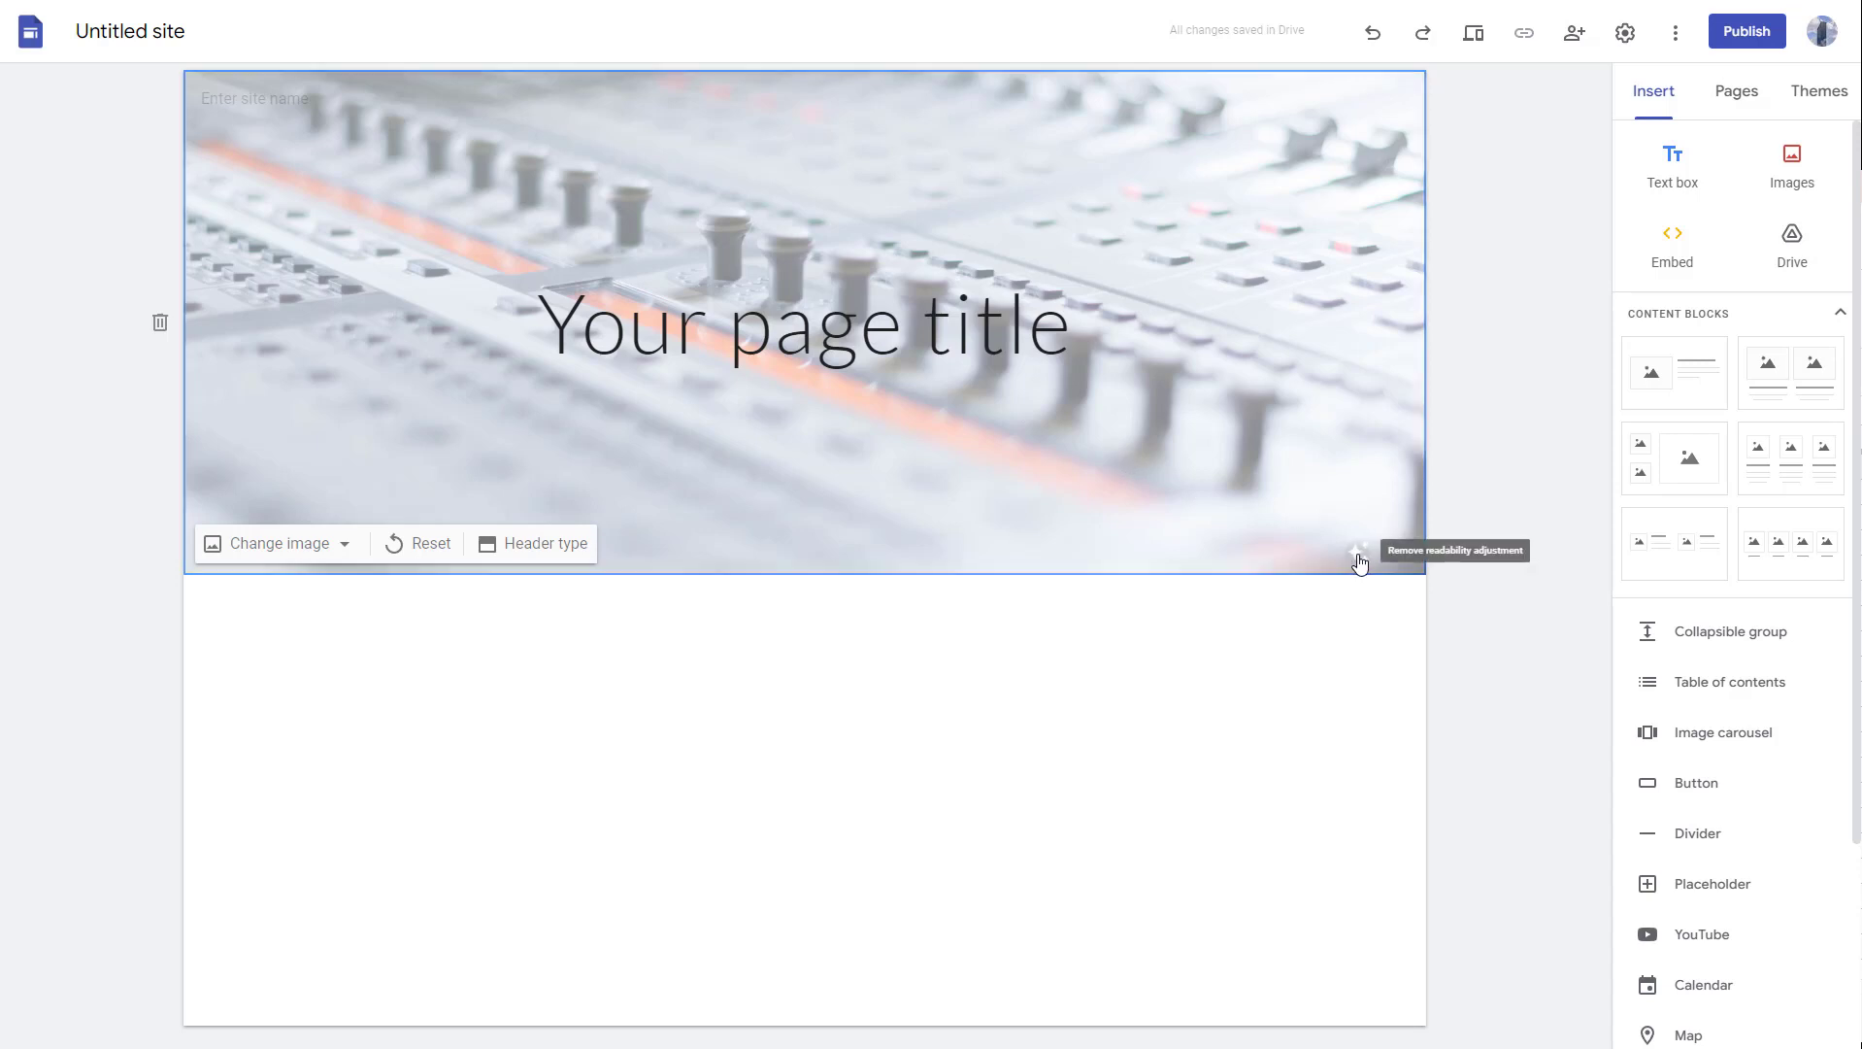
click(1359, 552)
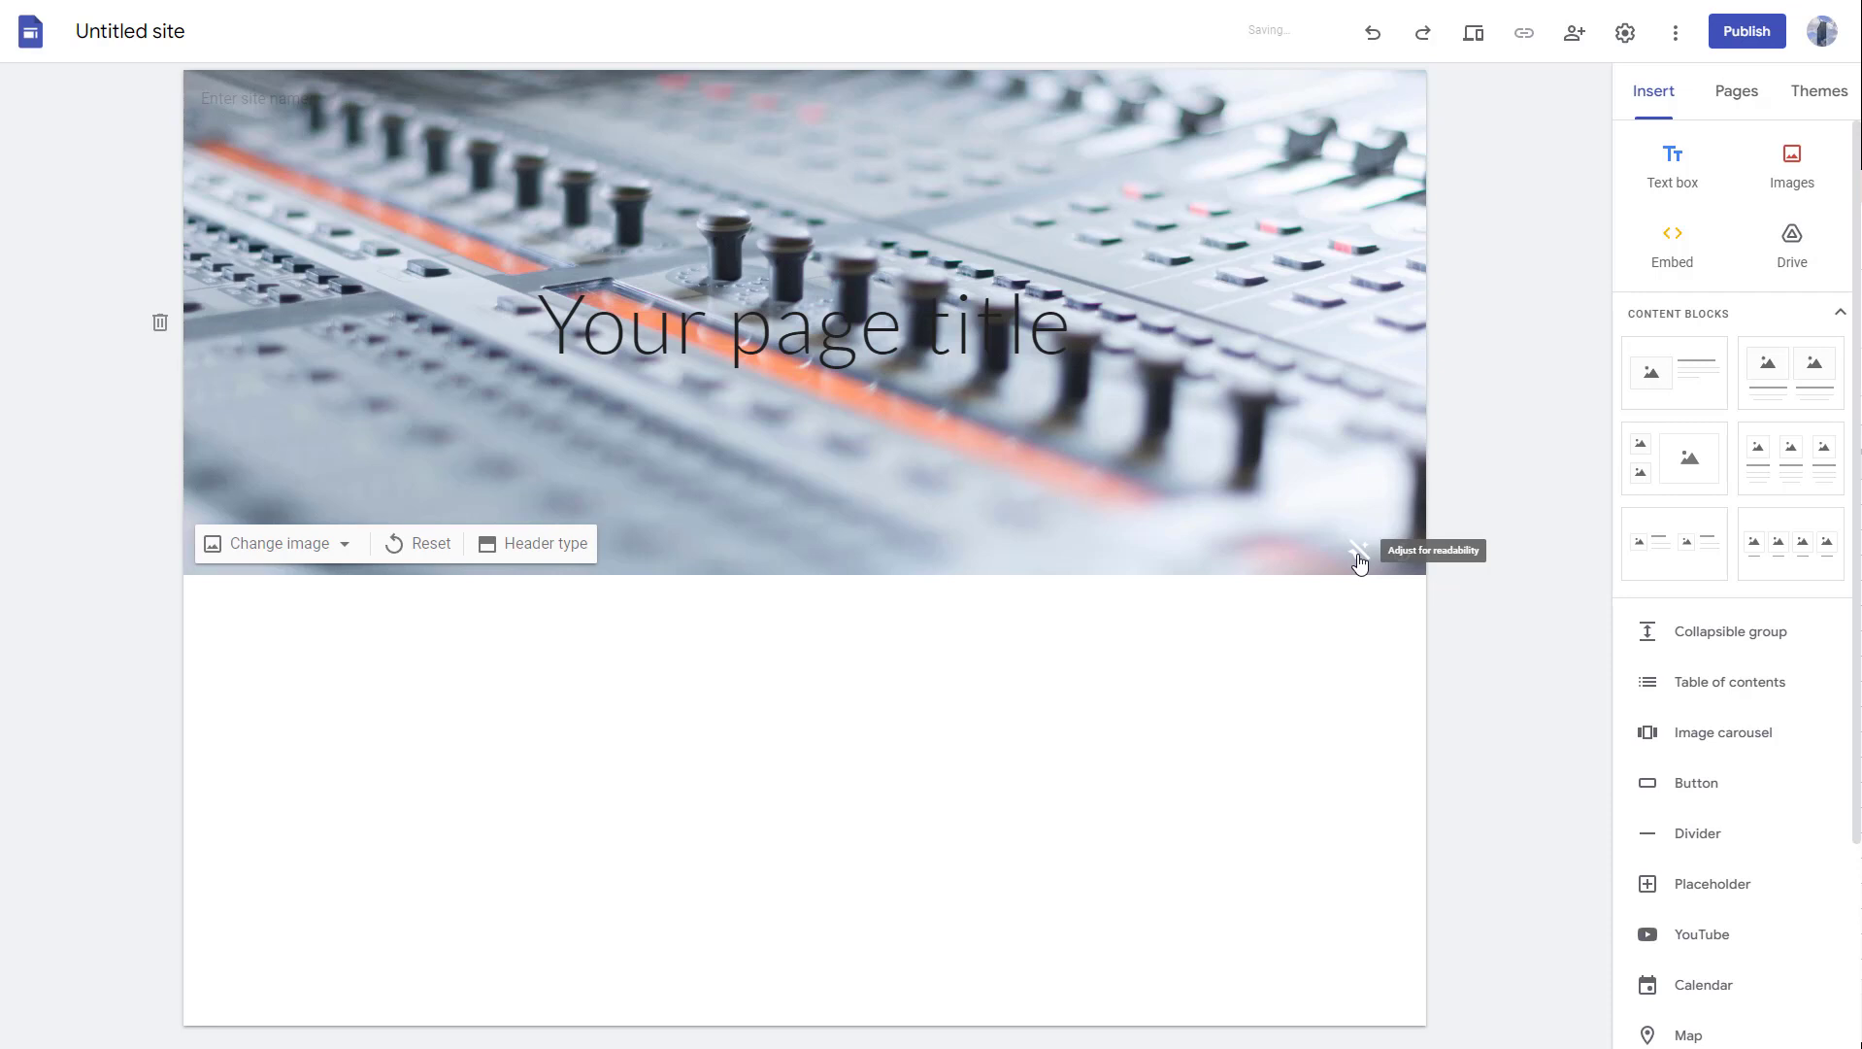
click(806, 322)
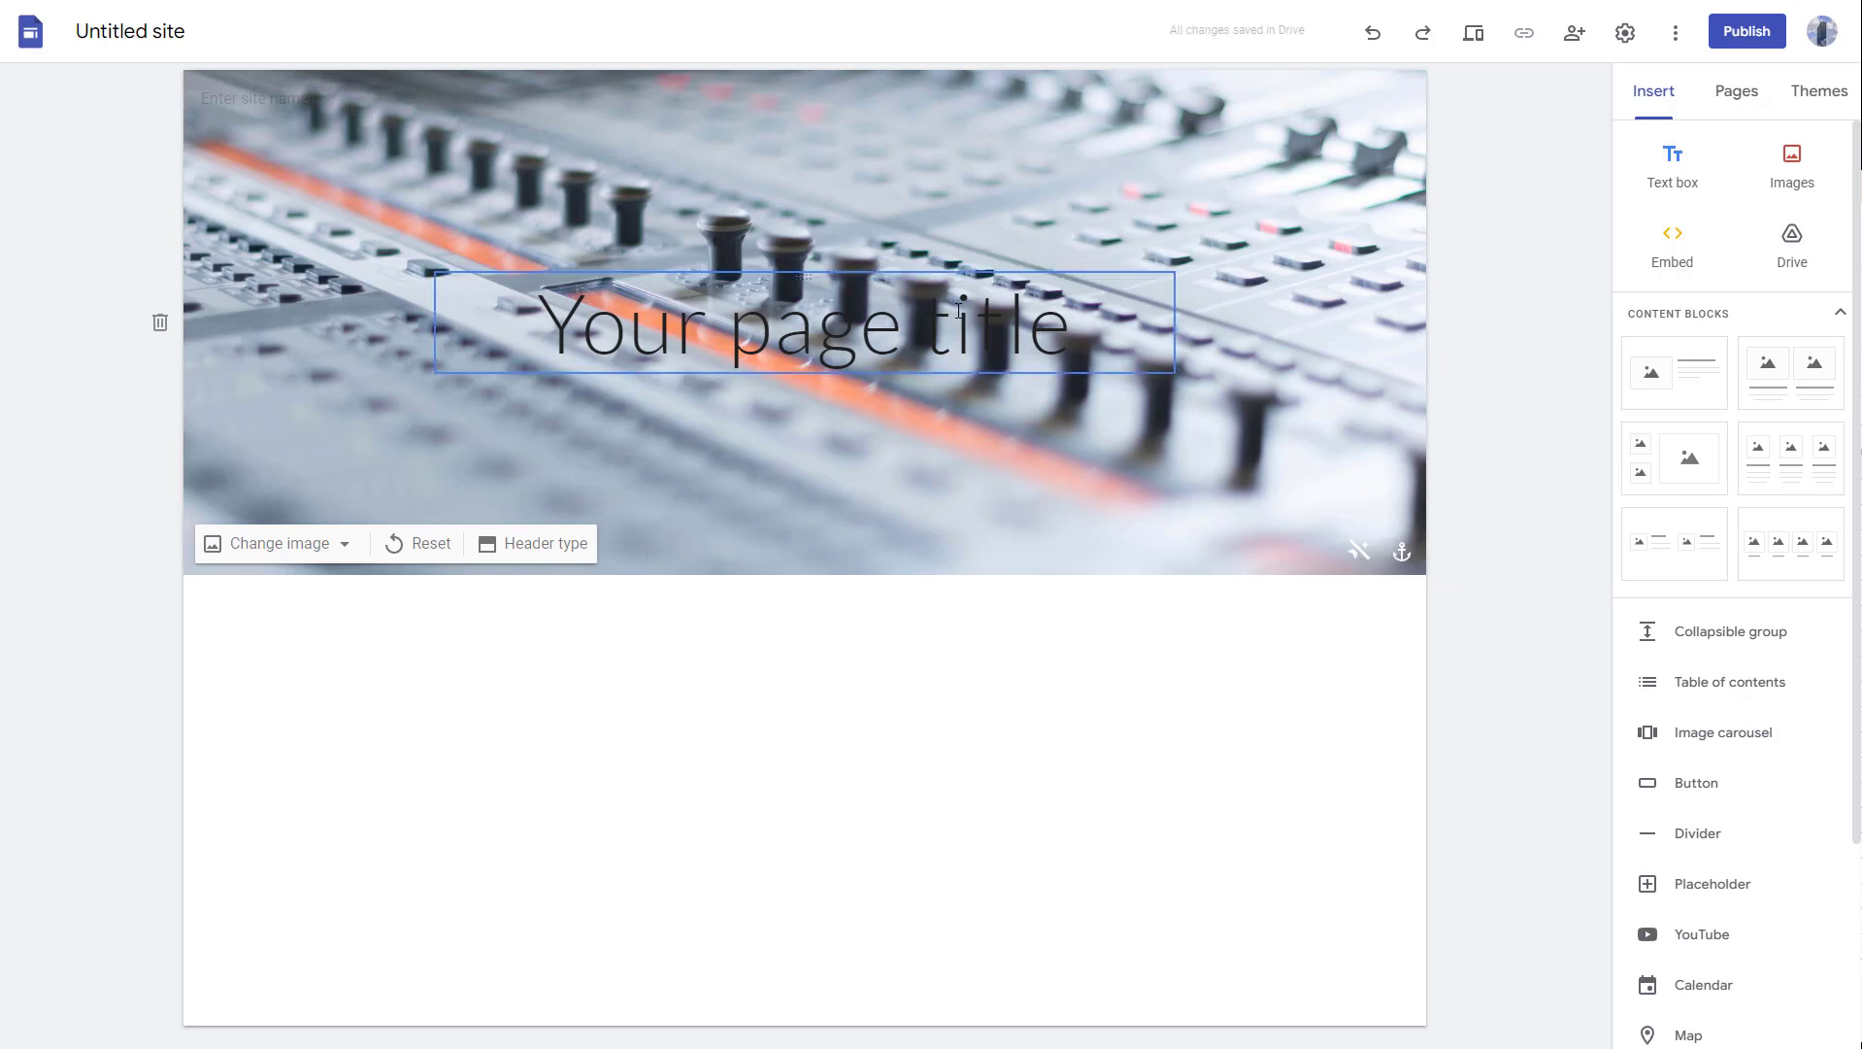
click(804, 322)
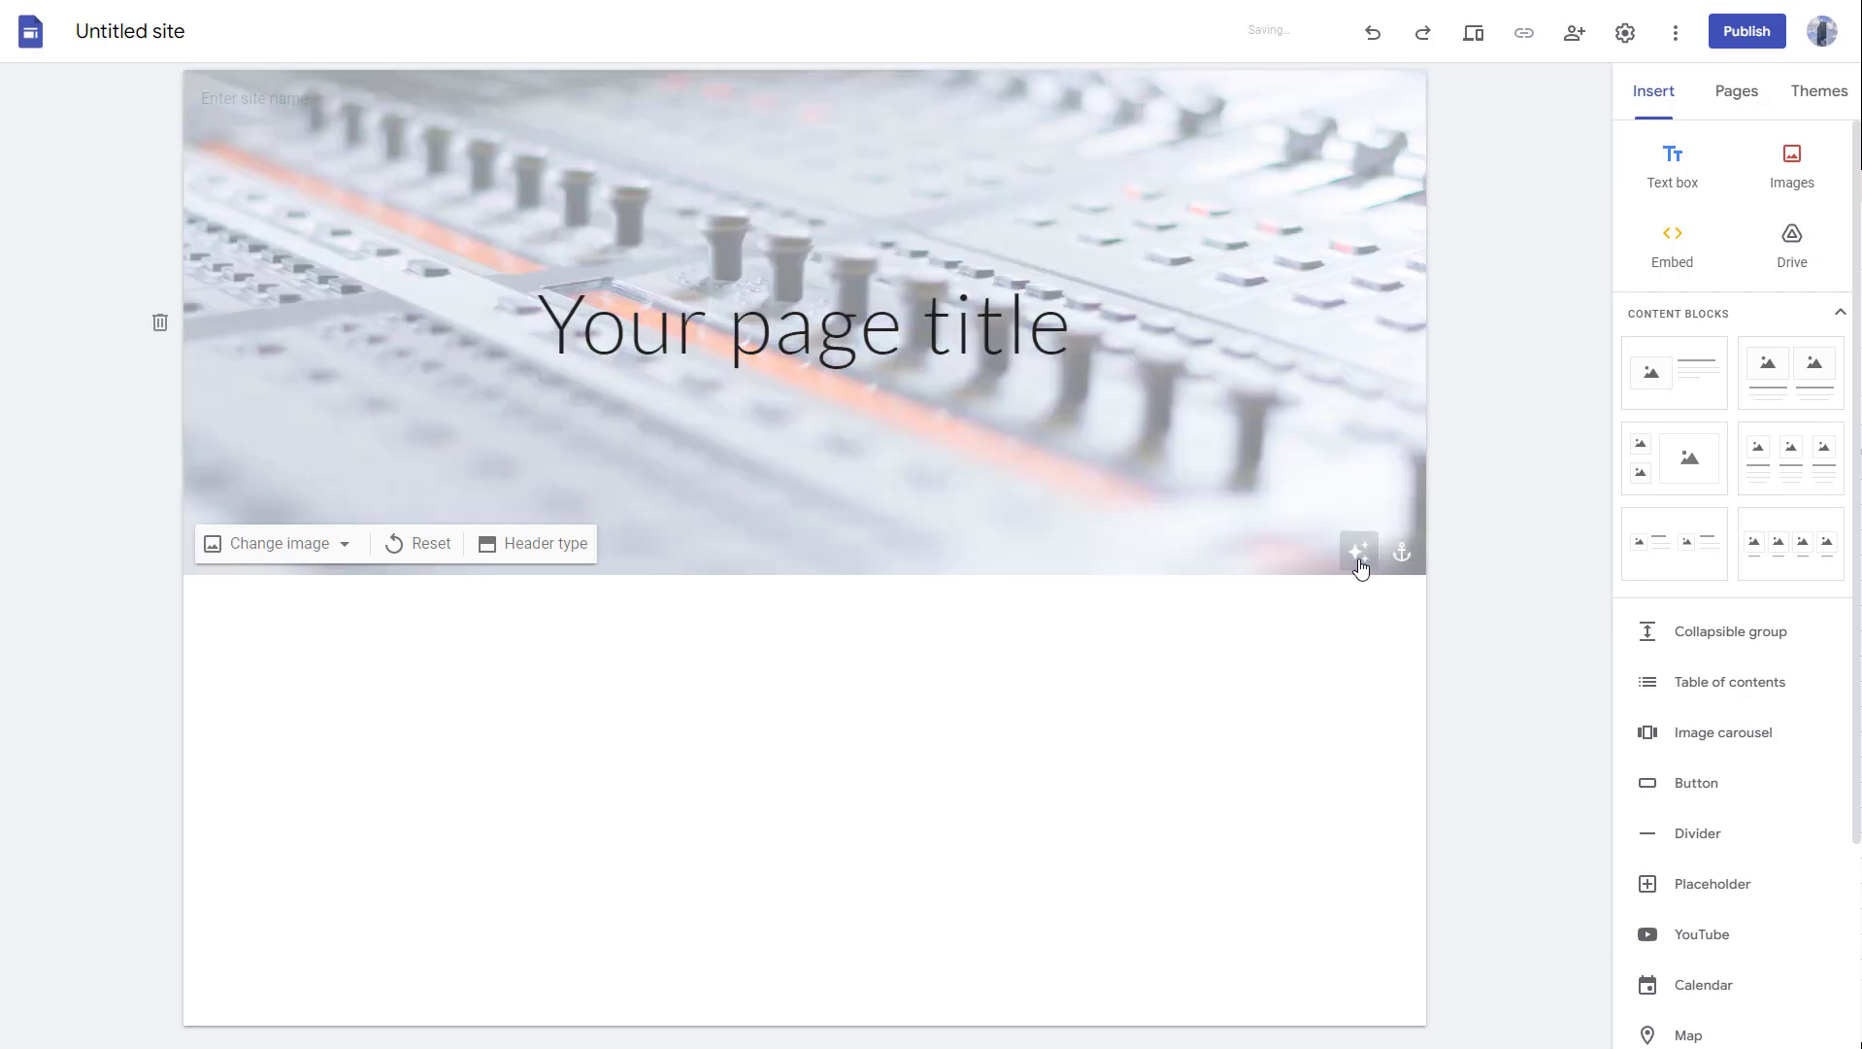
mouse_move(1358, 552)
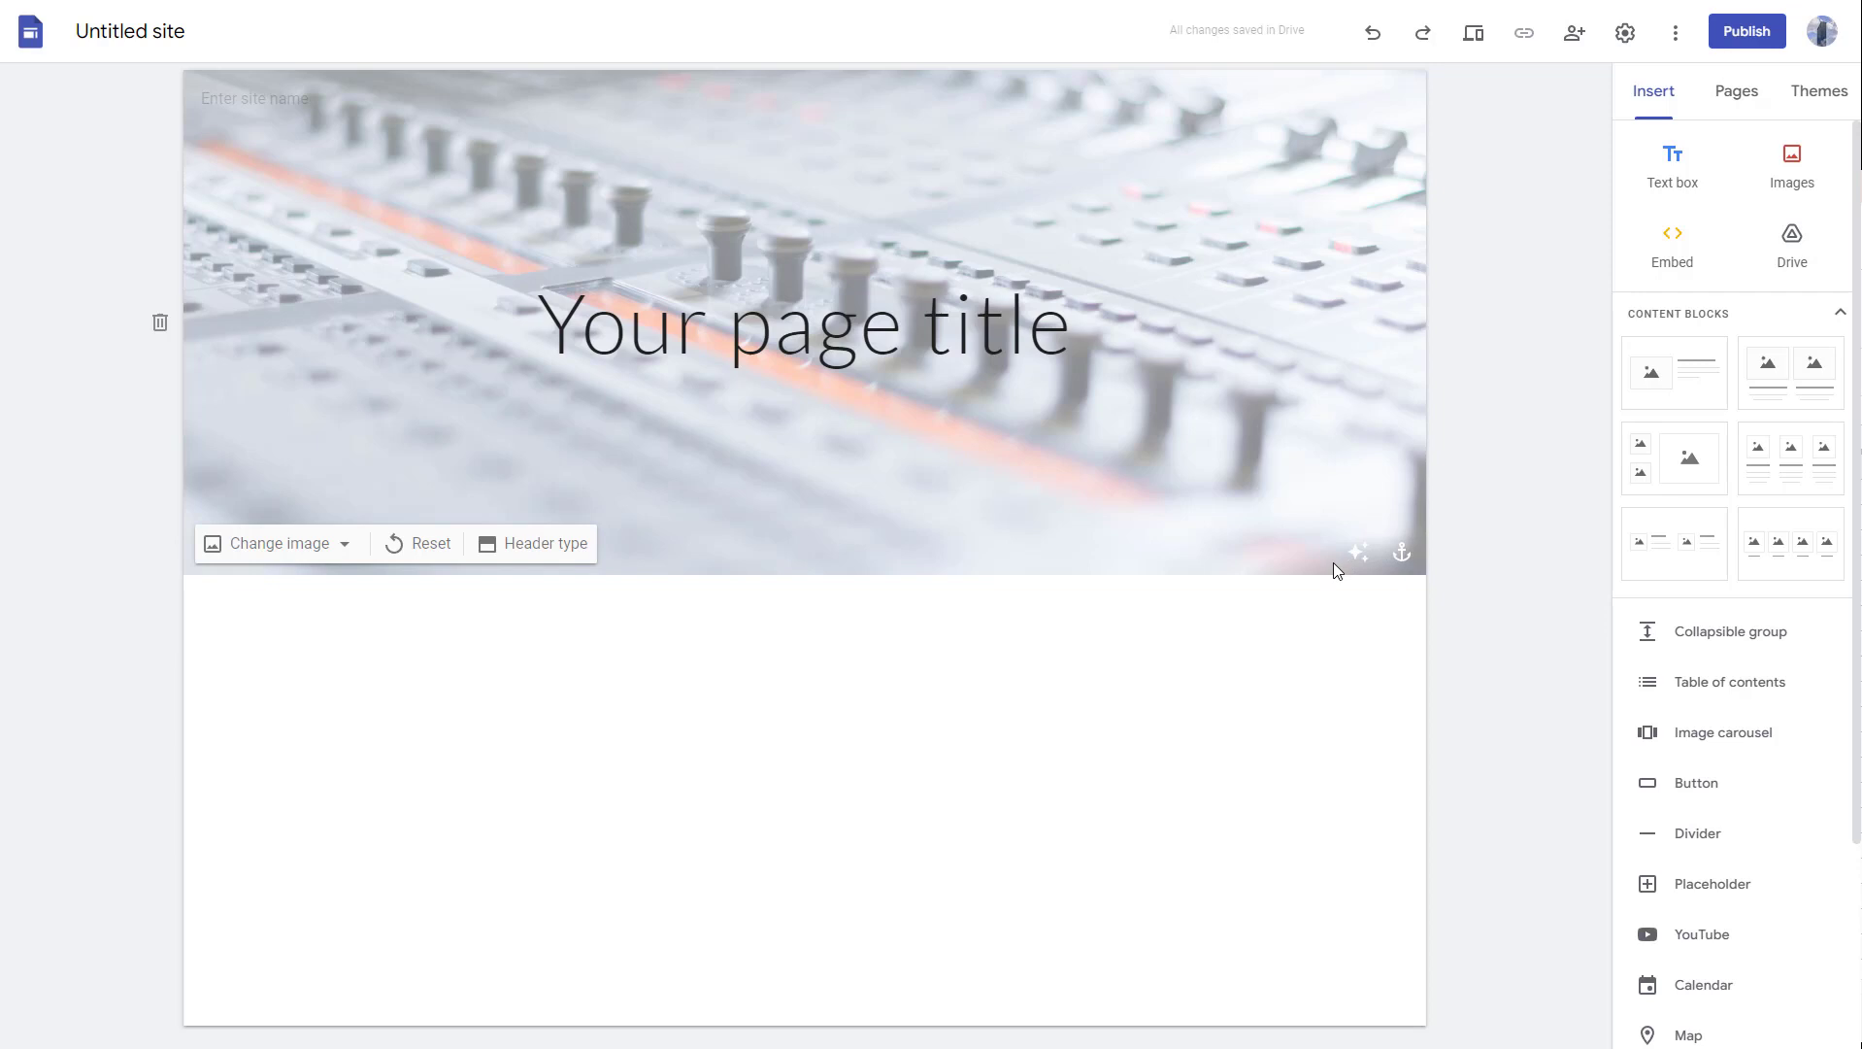
mouse_move(1183, 404)
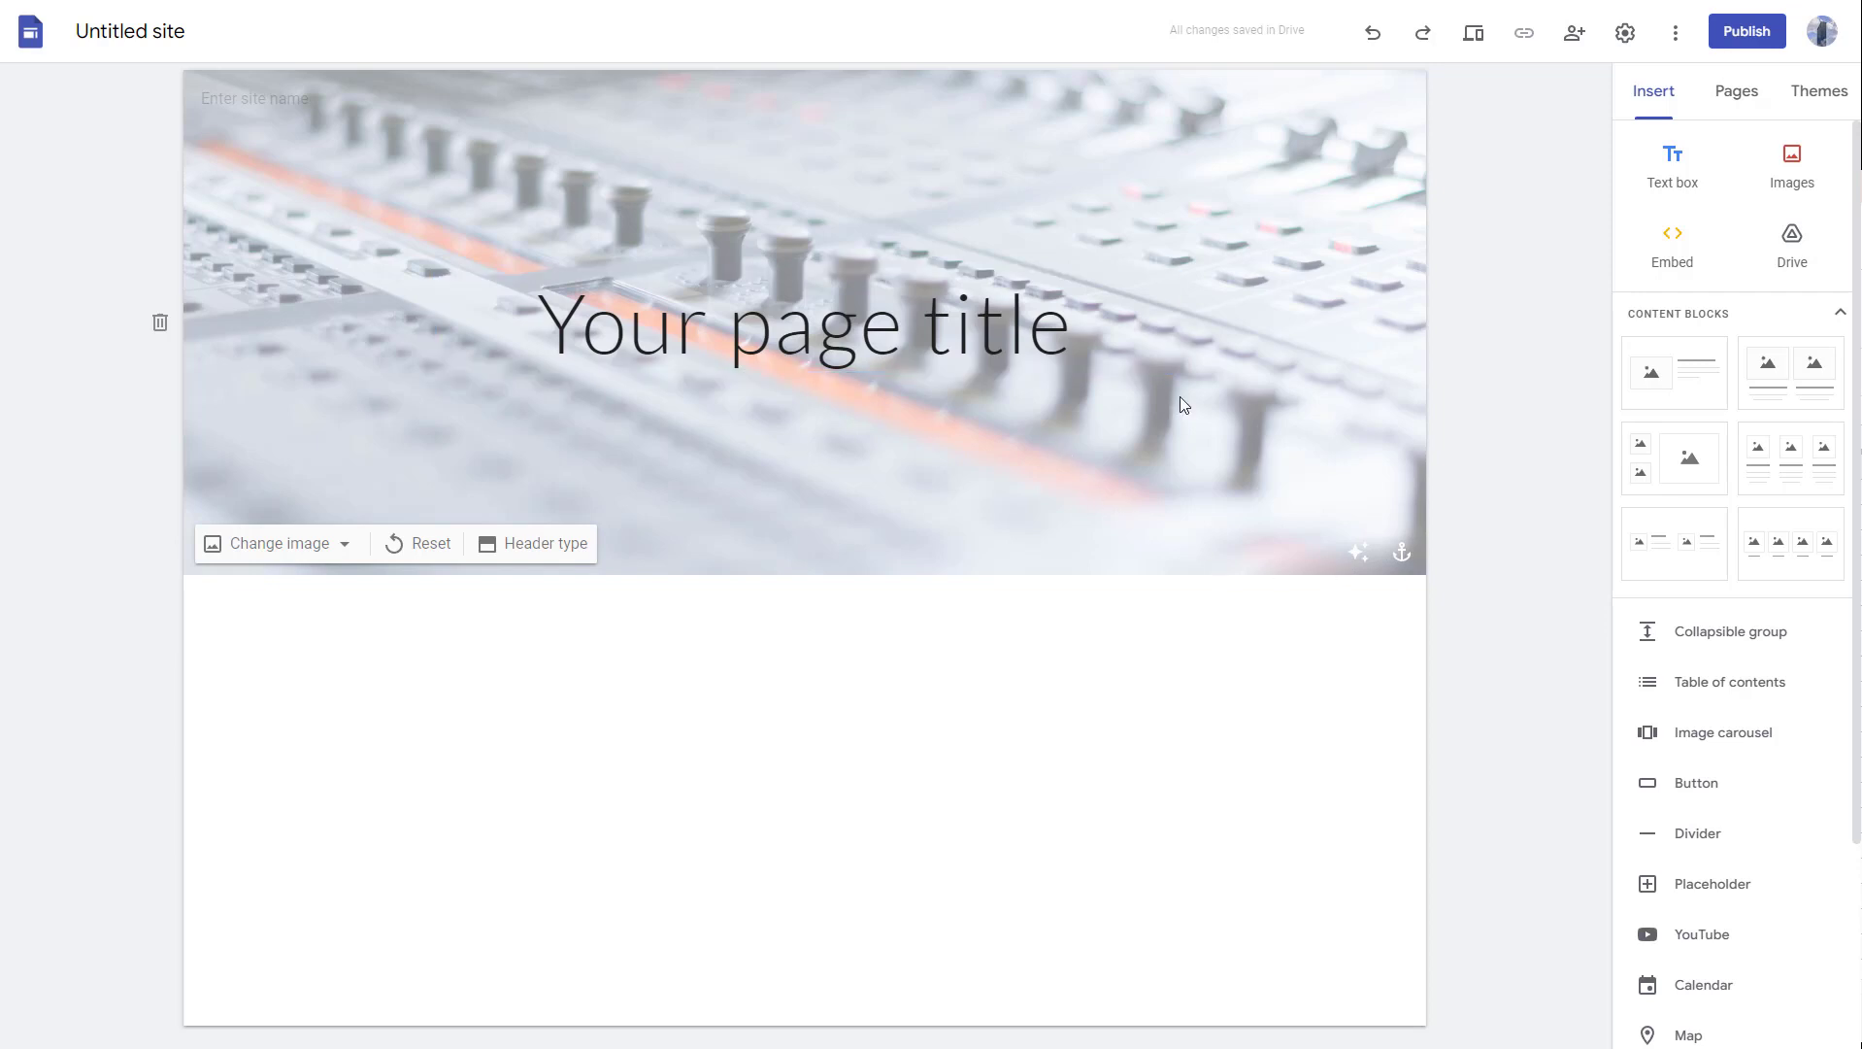
click(802, 322)
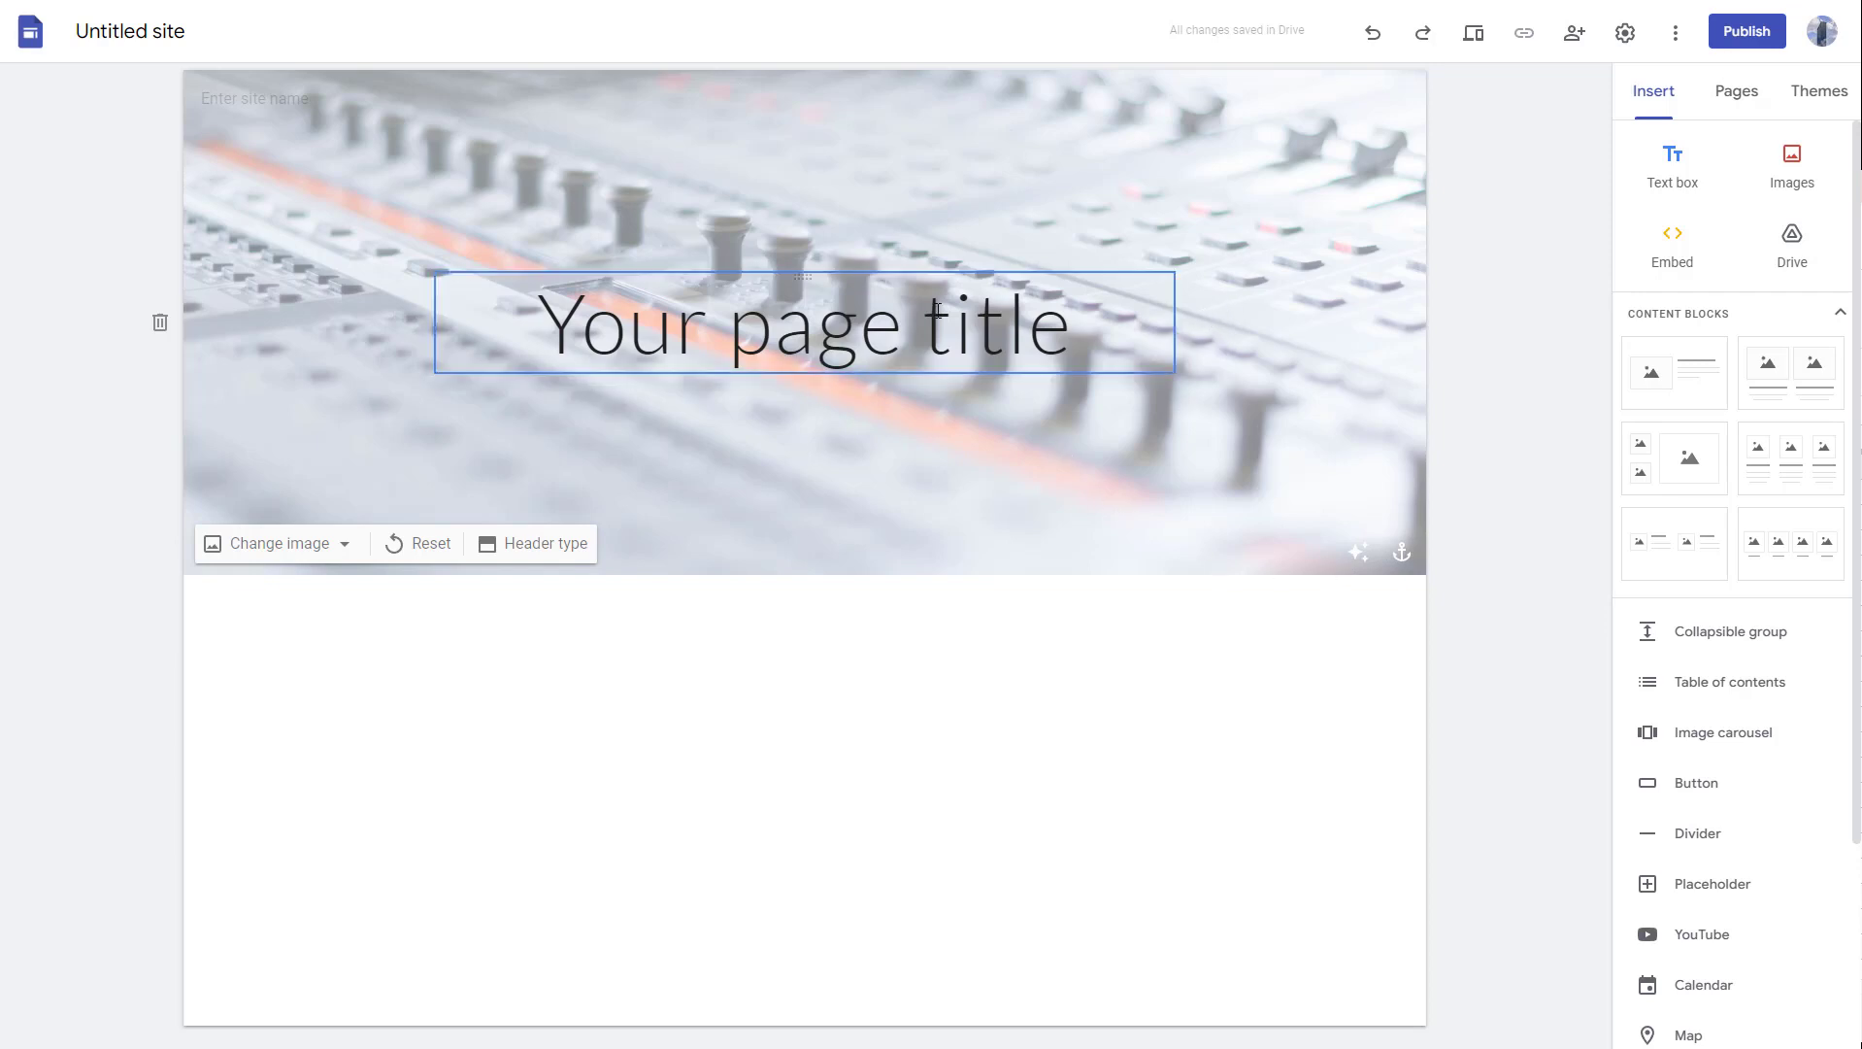
click(1157, 241)
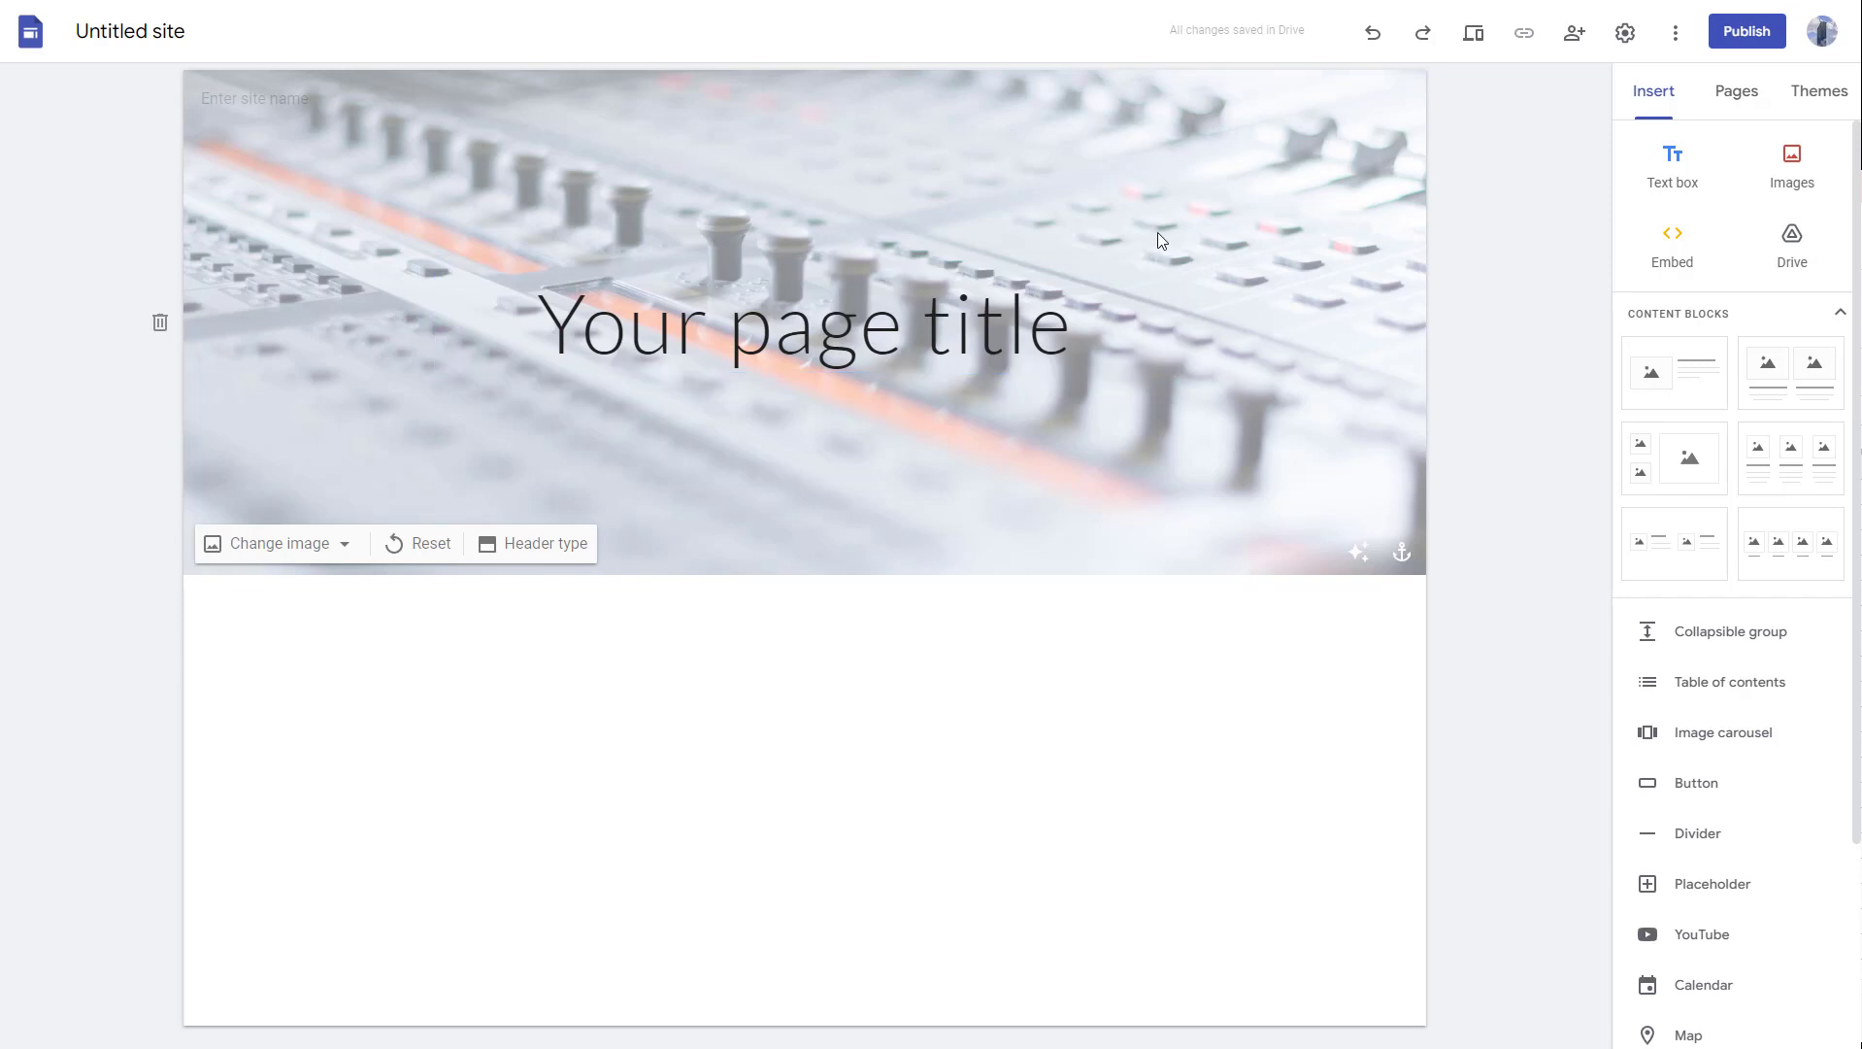
mouse_move(408, 577)
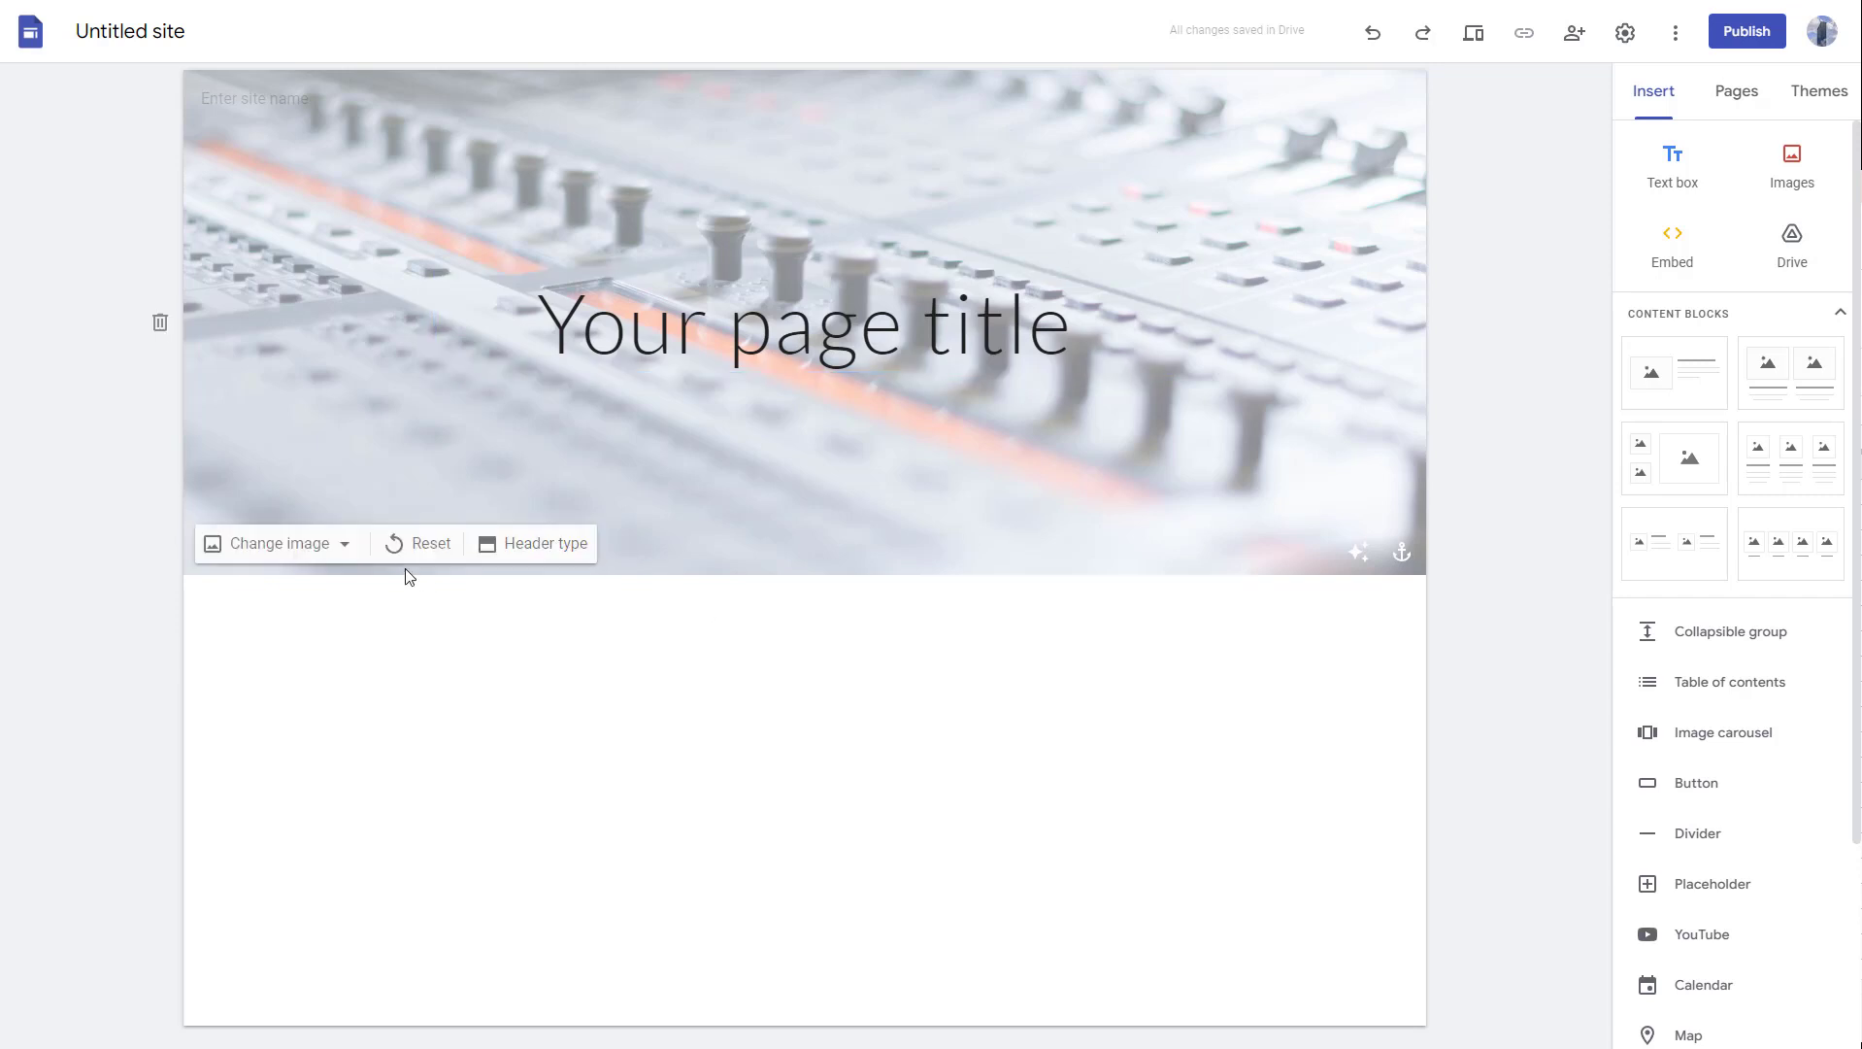
Reset the header to the default dark background, try Cover, and keep the Banner type
click(418, 542)
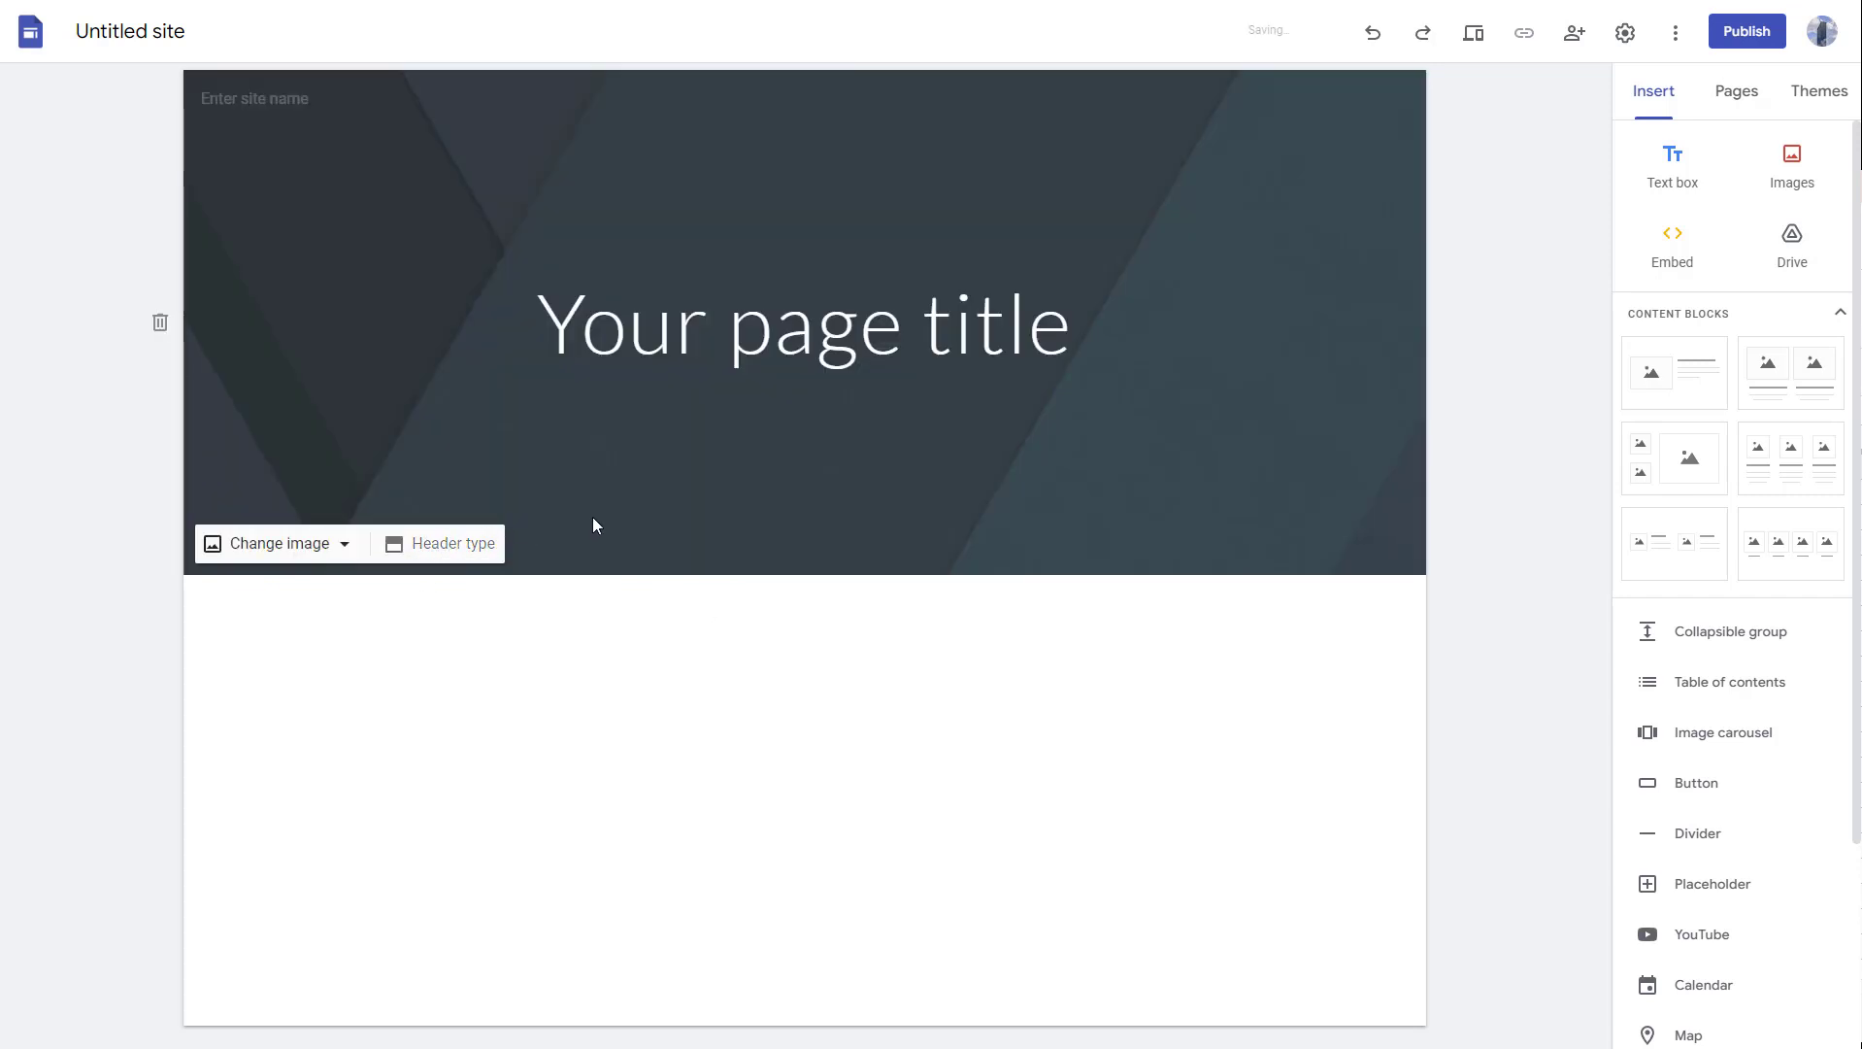
click(451, 542)
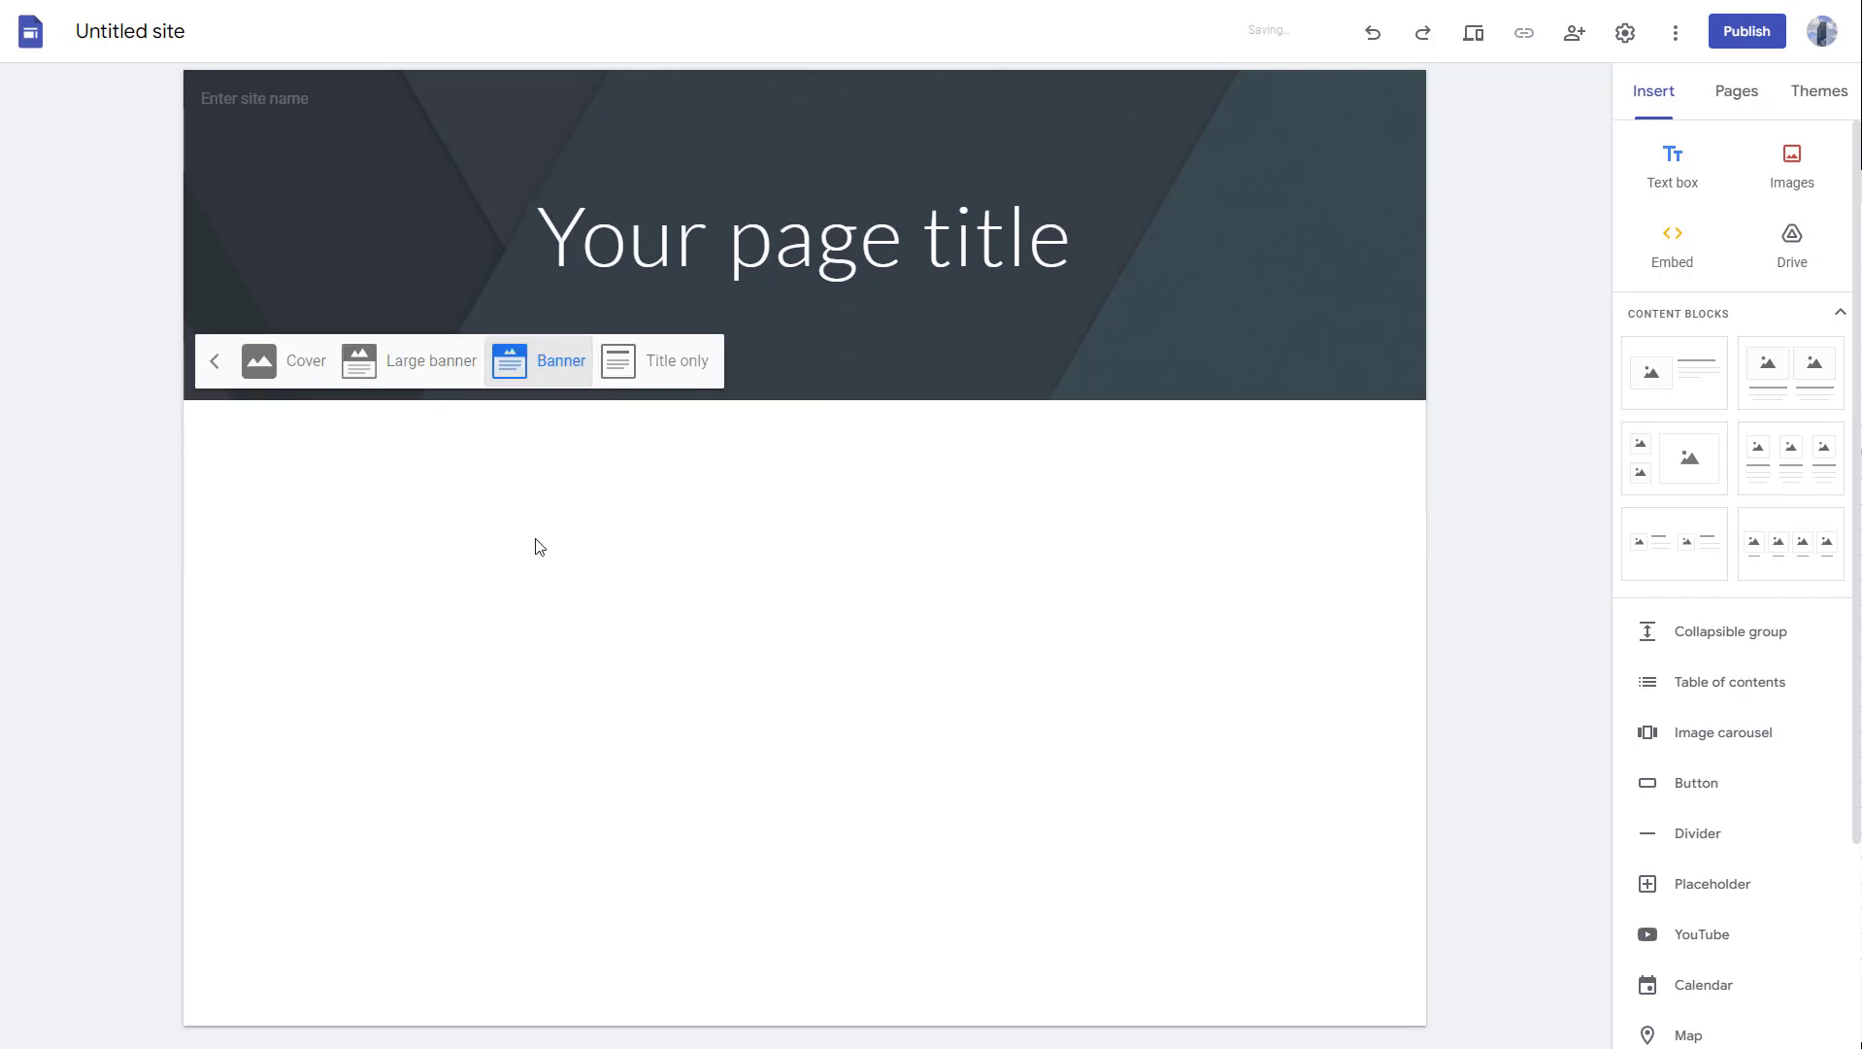
click(285, 359)
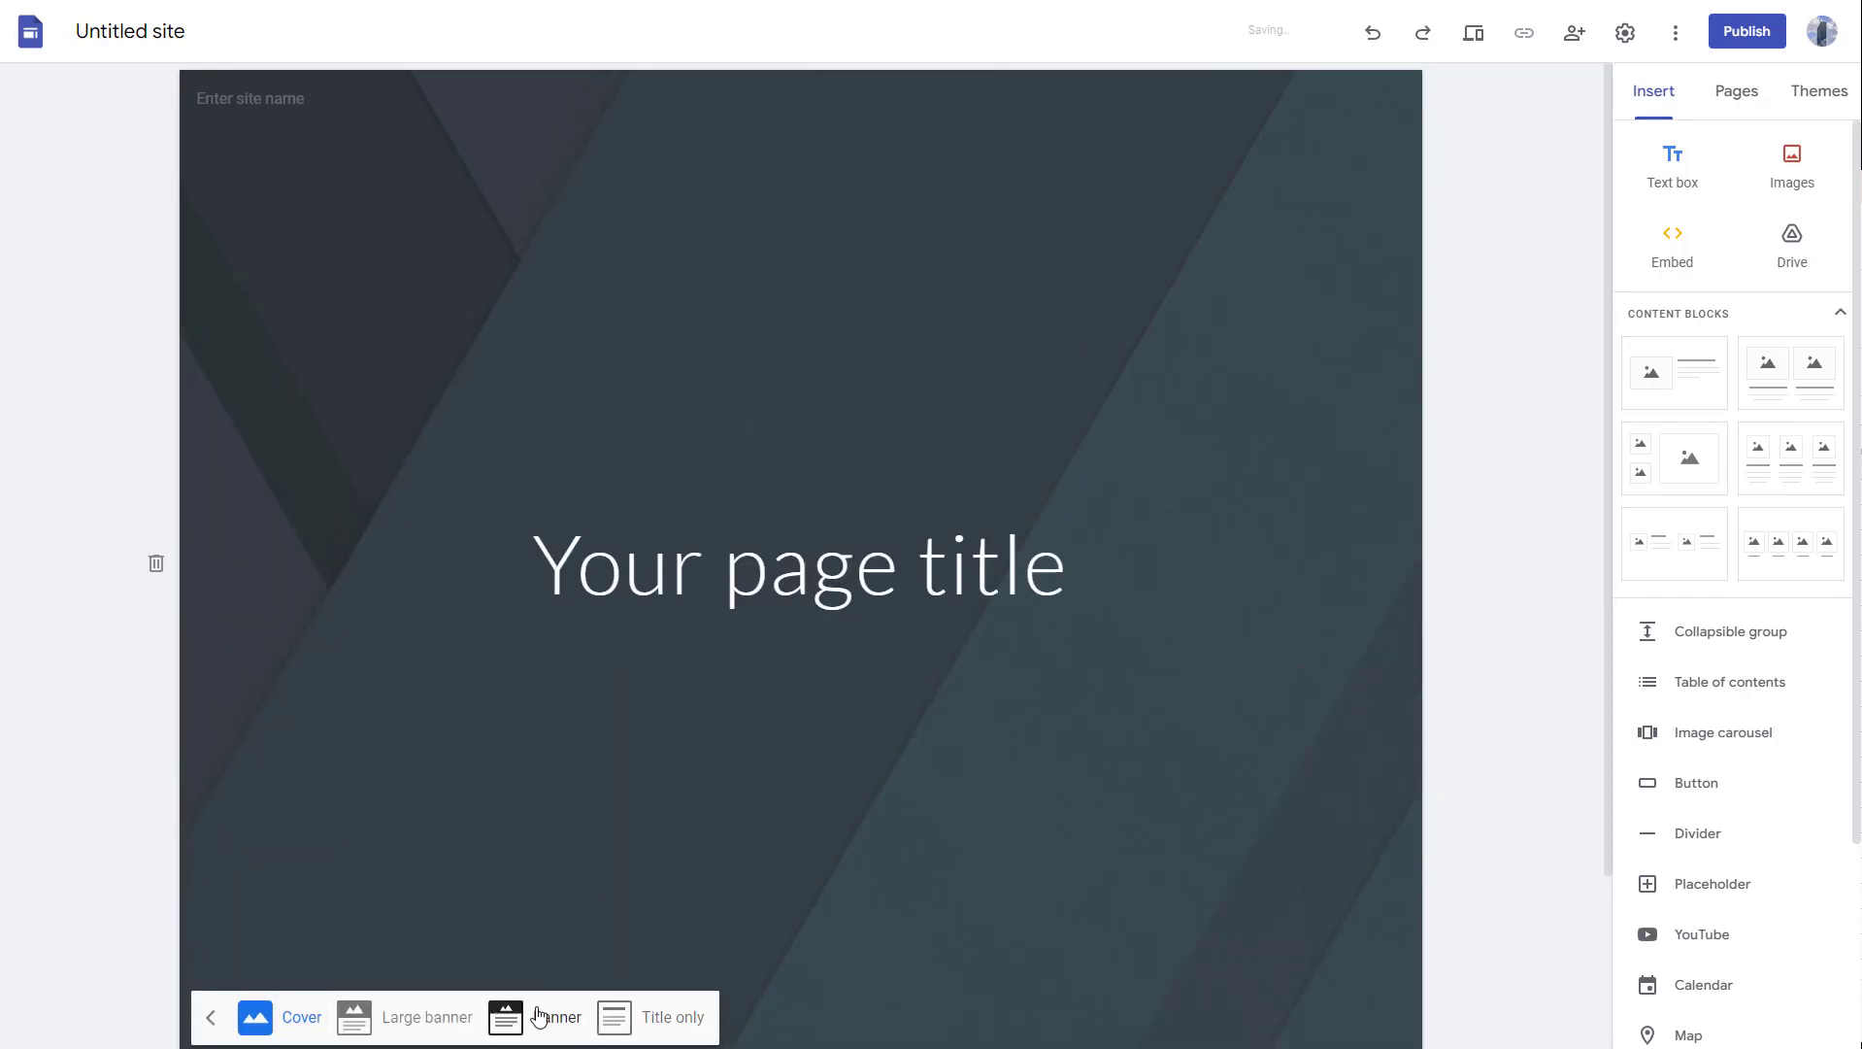
click(562, 1027)
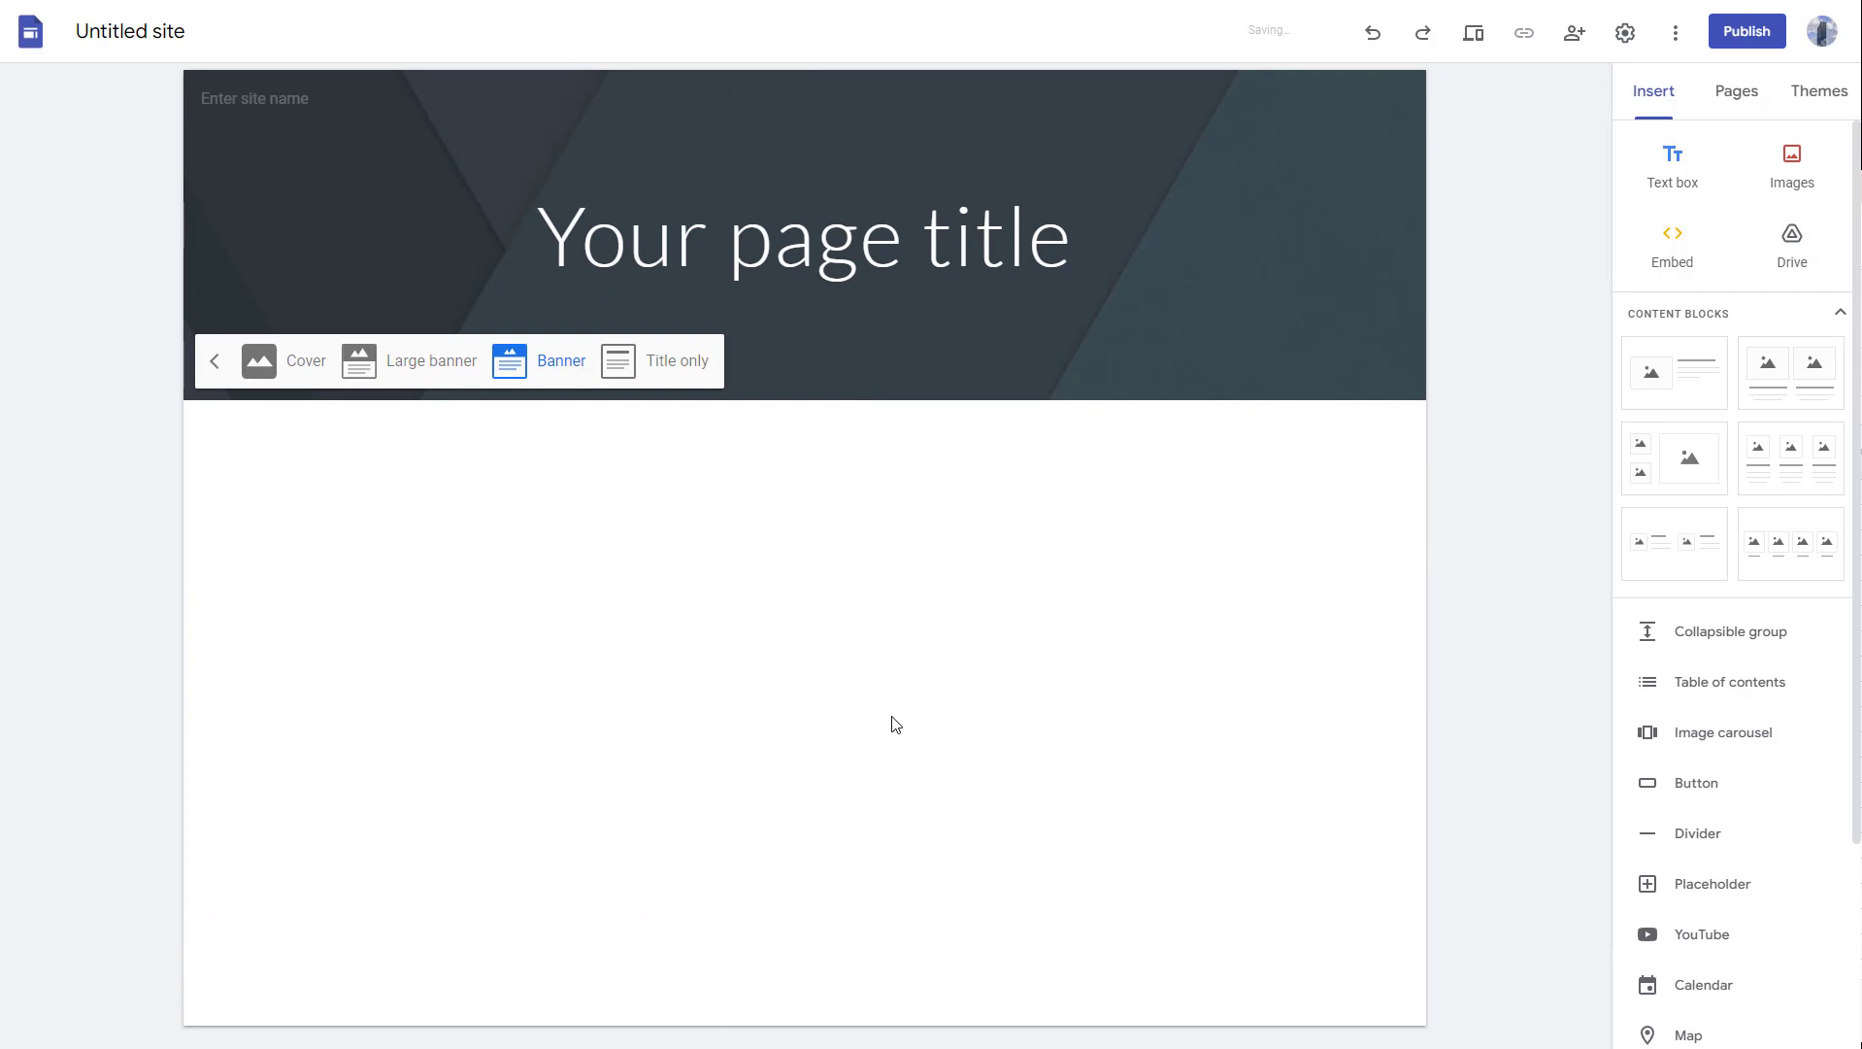